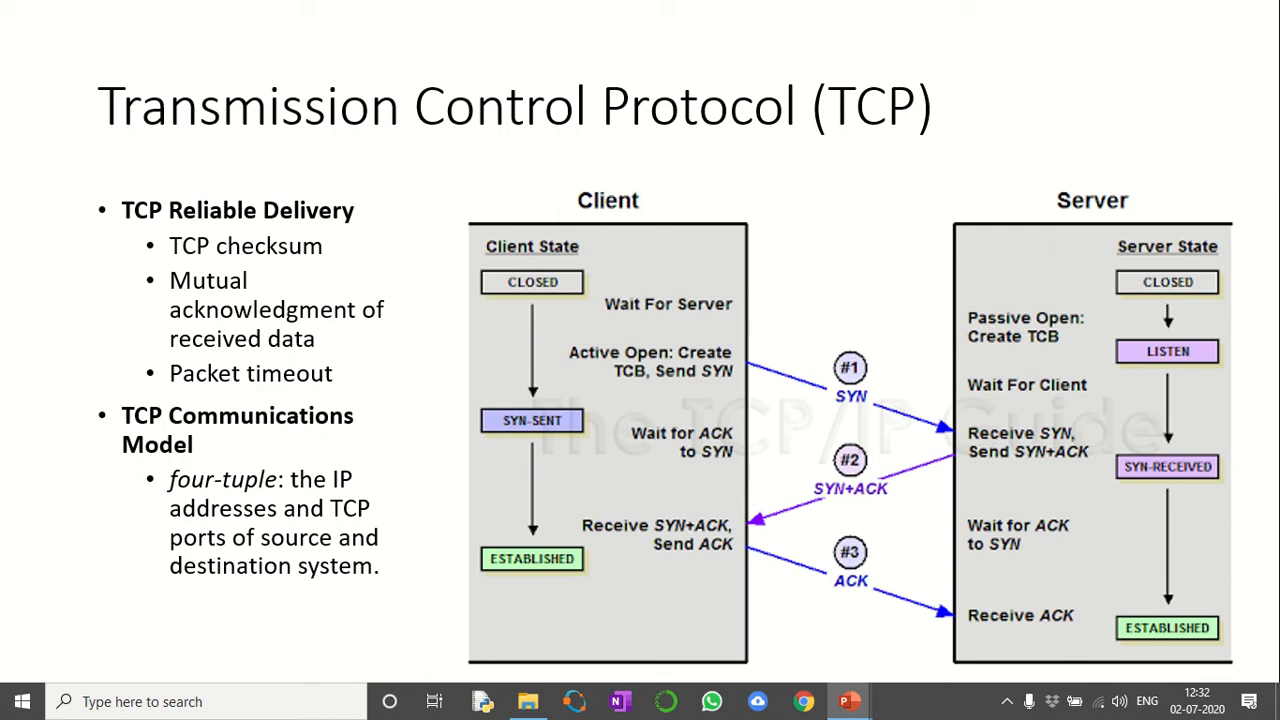
mouse_move(316, 272)
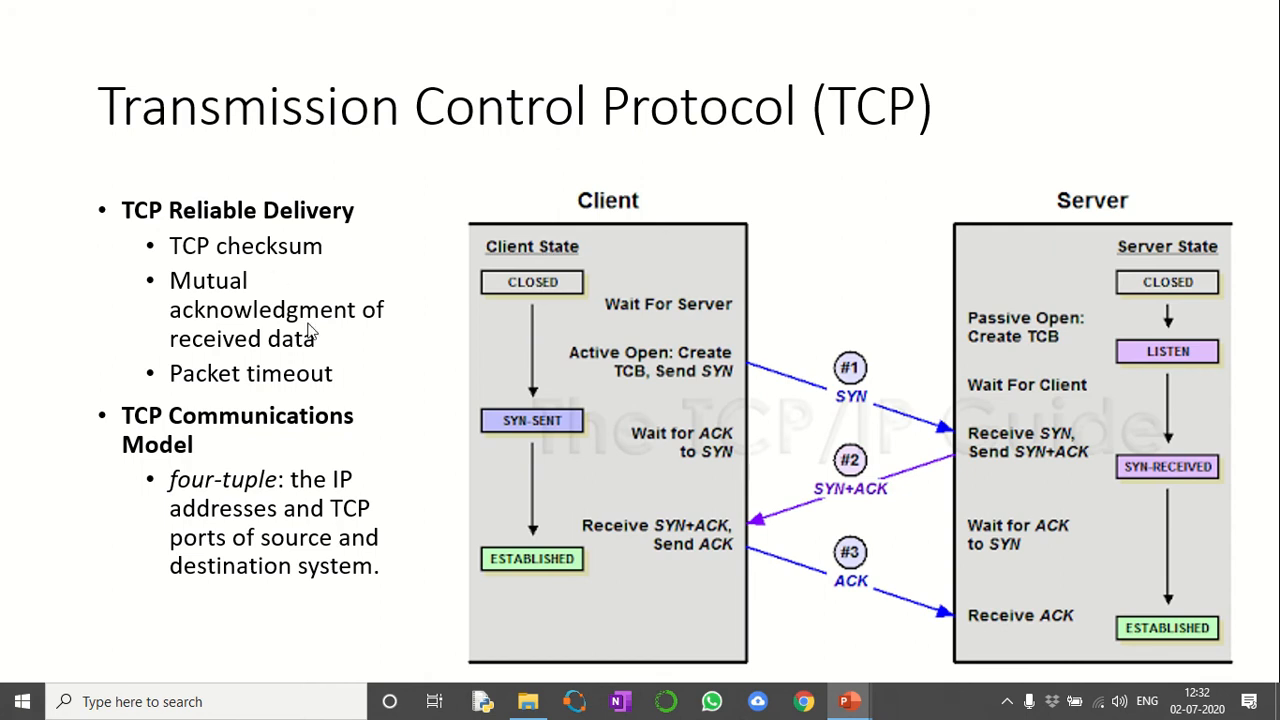
mouse_move(384, 338)
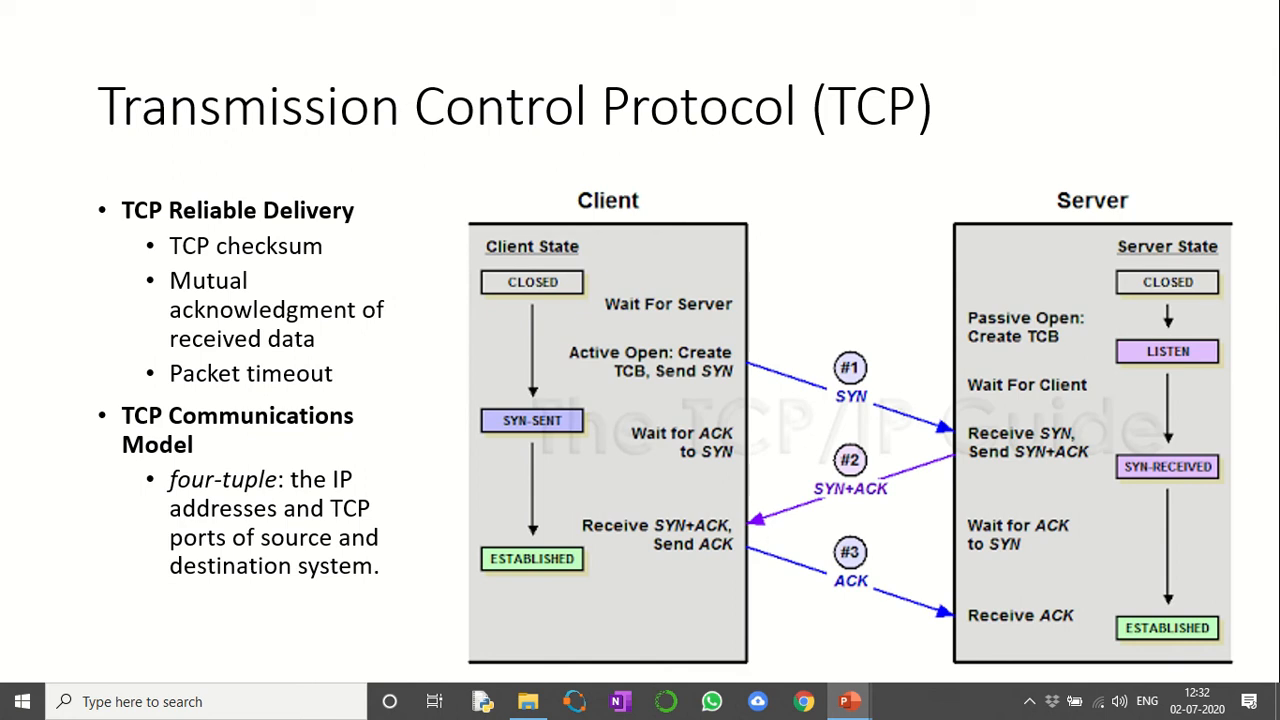
mouse_move(448, 428)
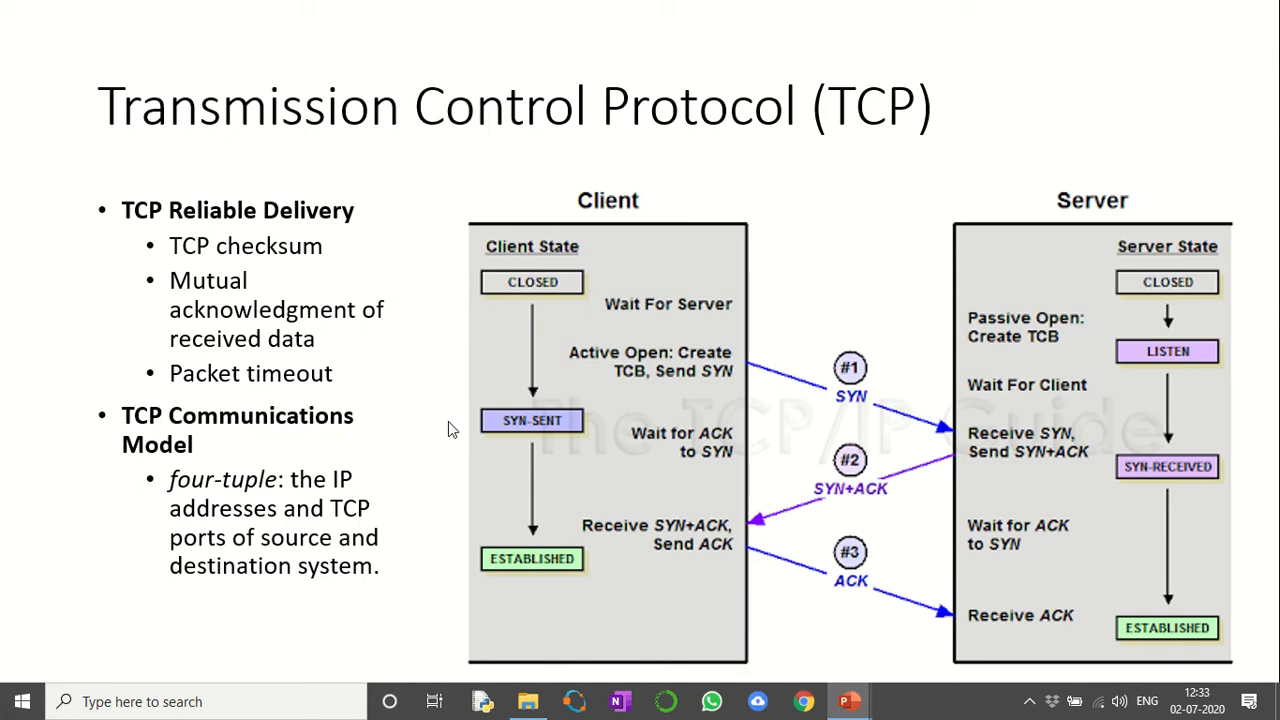
mouse_move(896, 500)
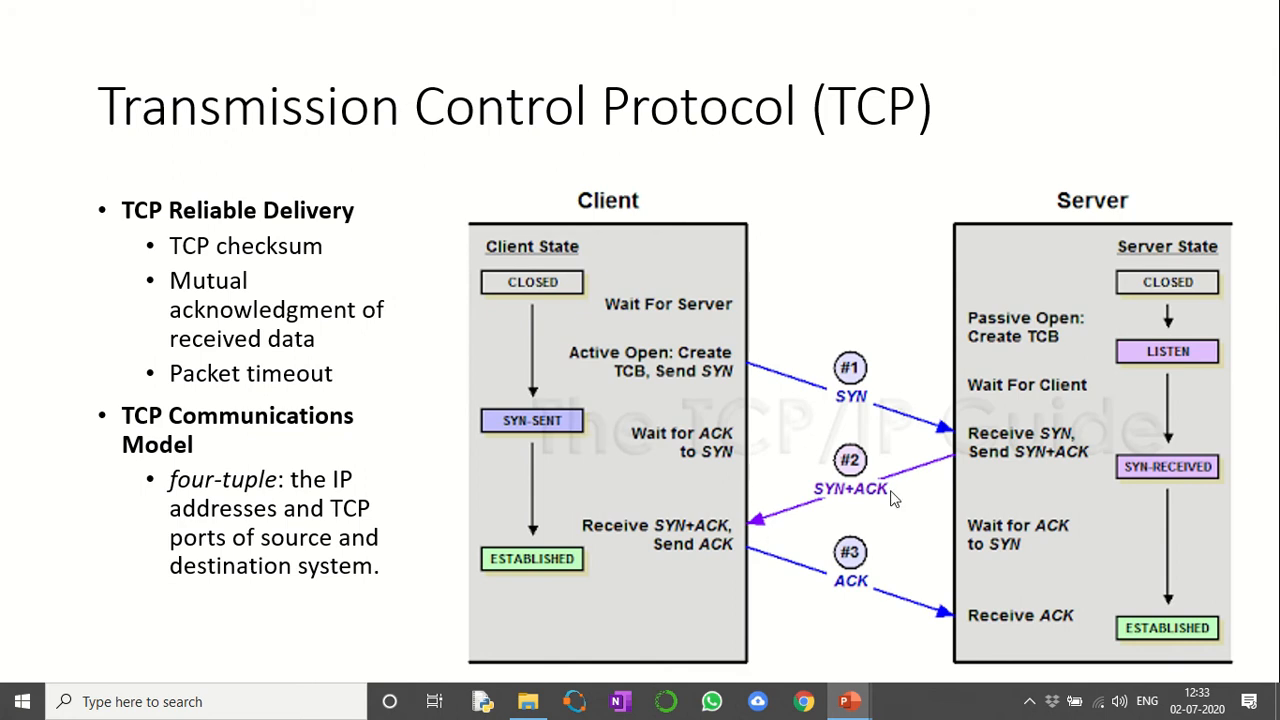
mouse_move(668, 512)
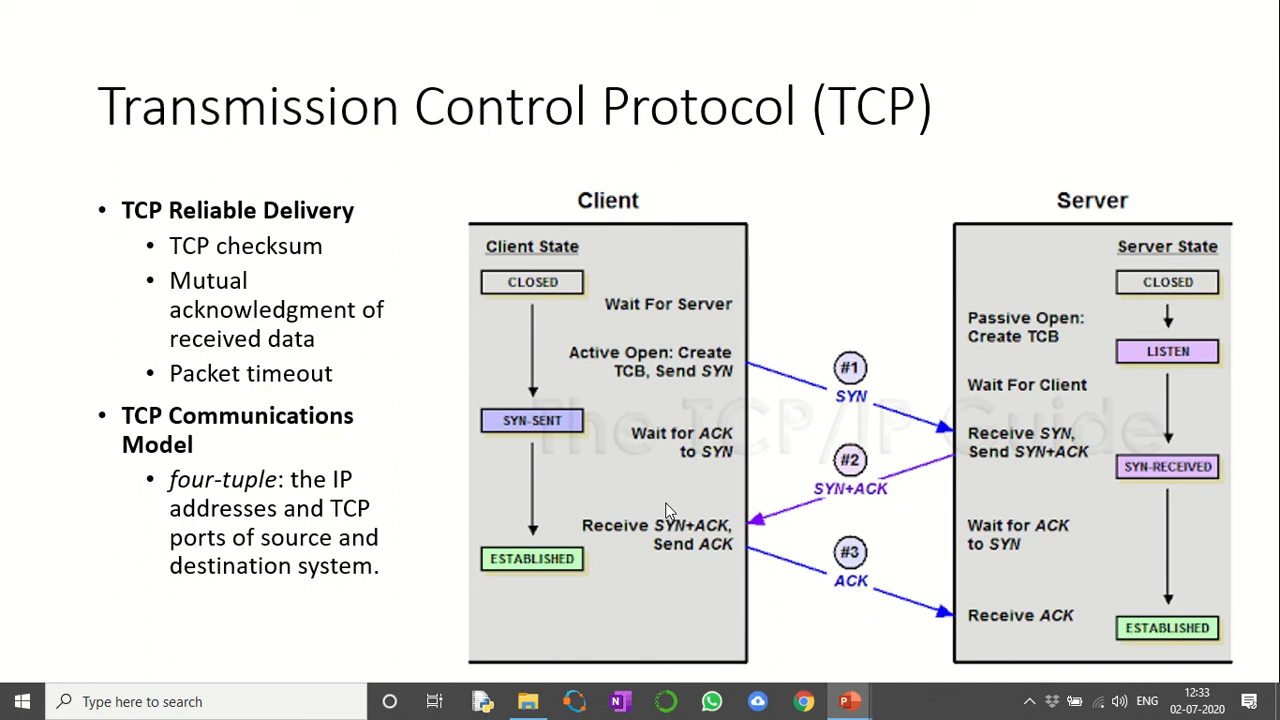
mouse_move(708, 322)
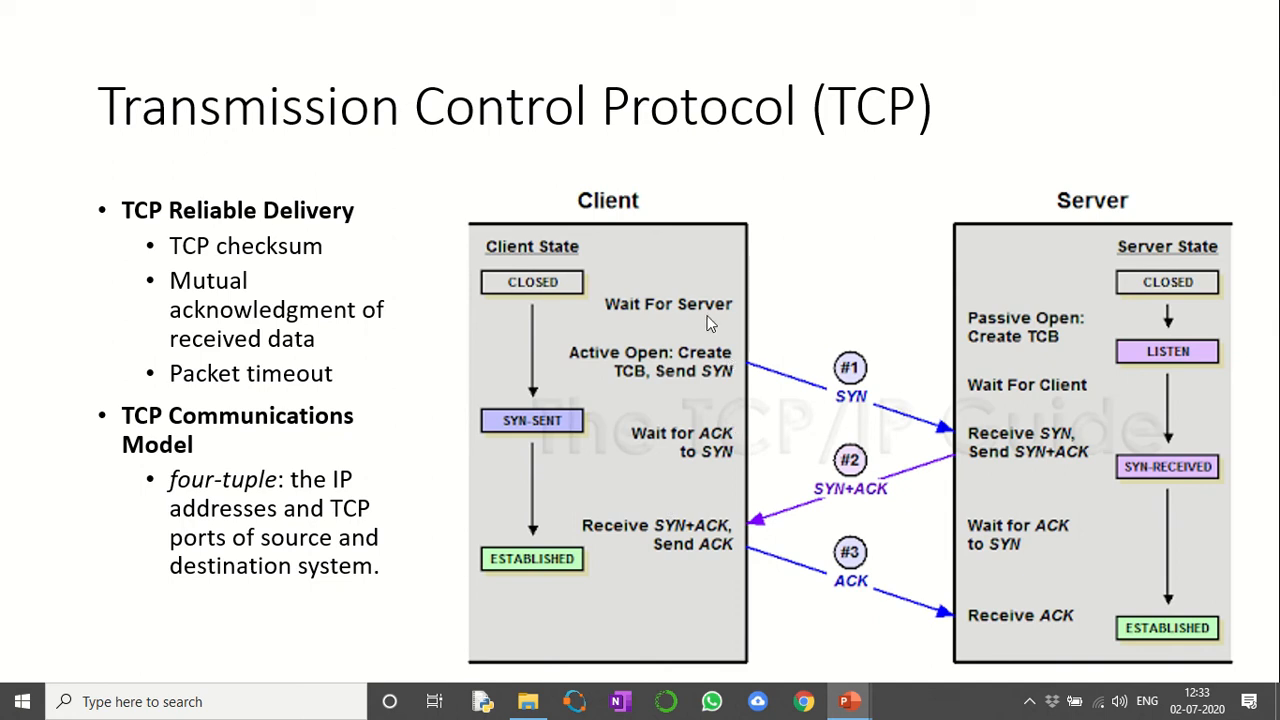
mouse_move(644, 316)
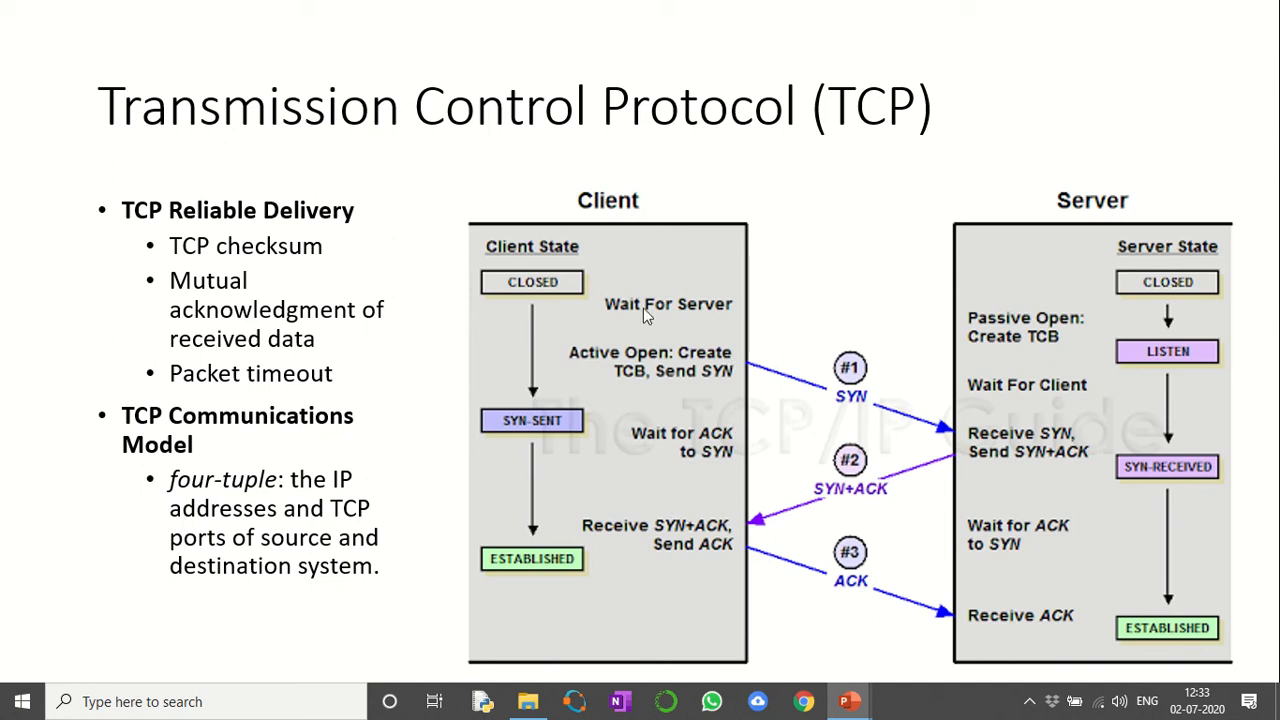
mouse_move(928, 414)
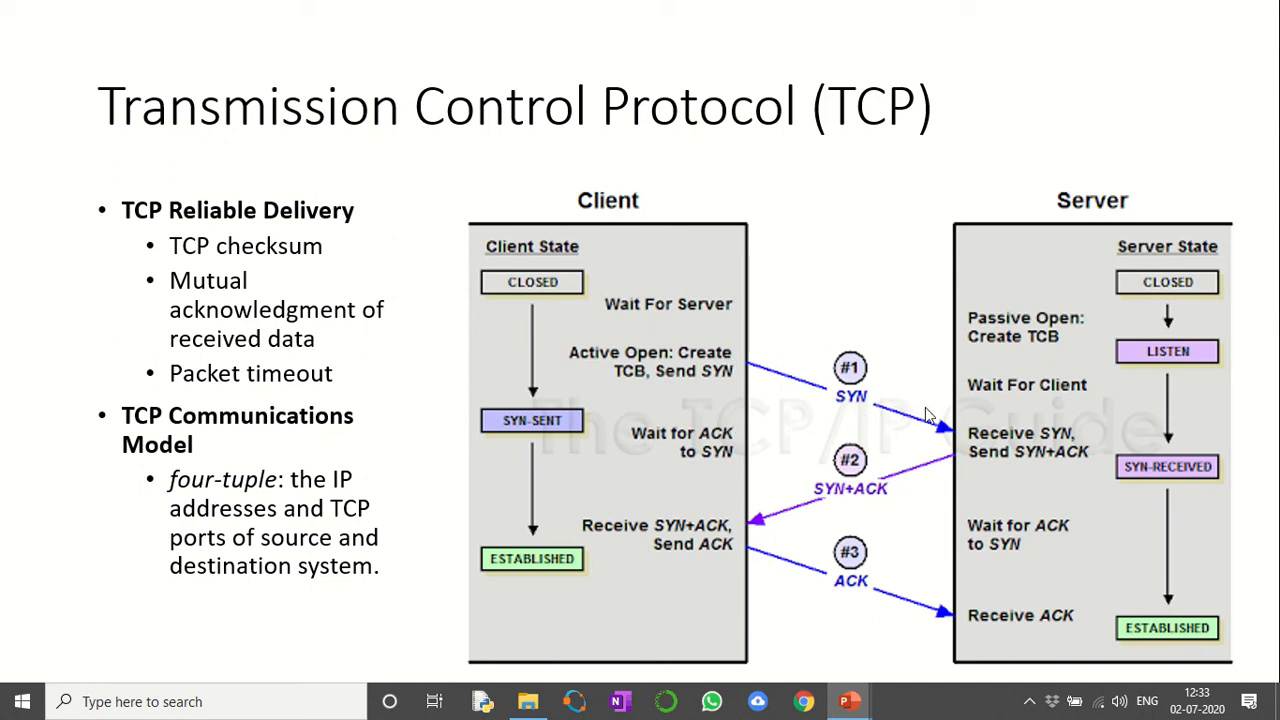
mouse_move(836, 404)
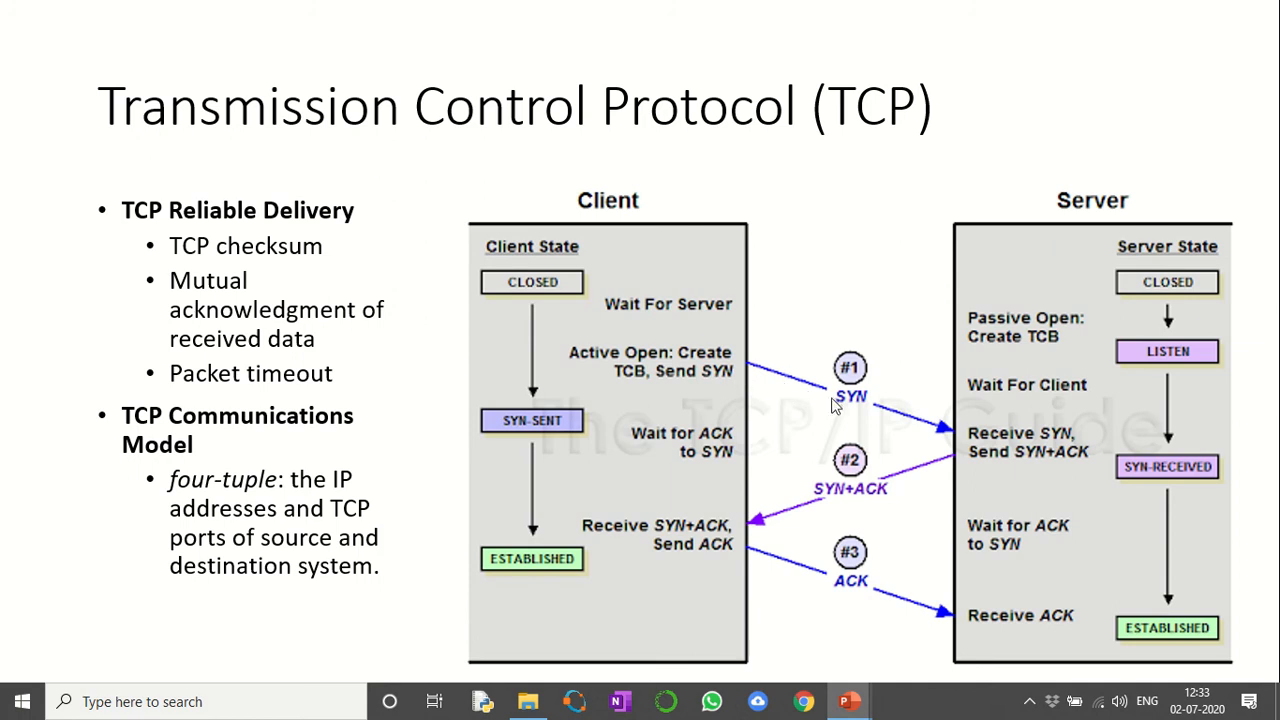
mouse_move(892, 408)
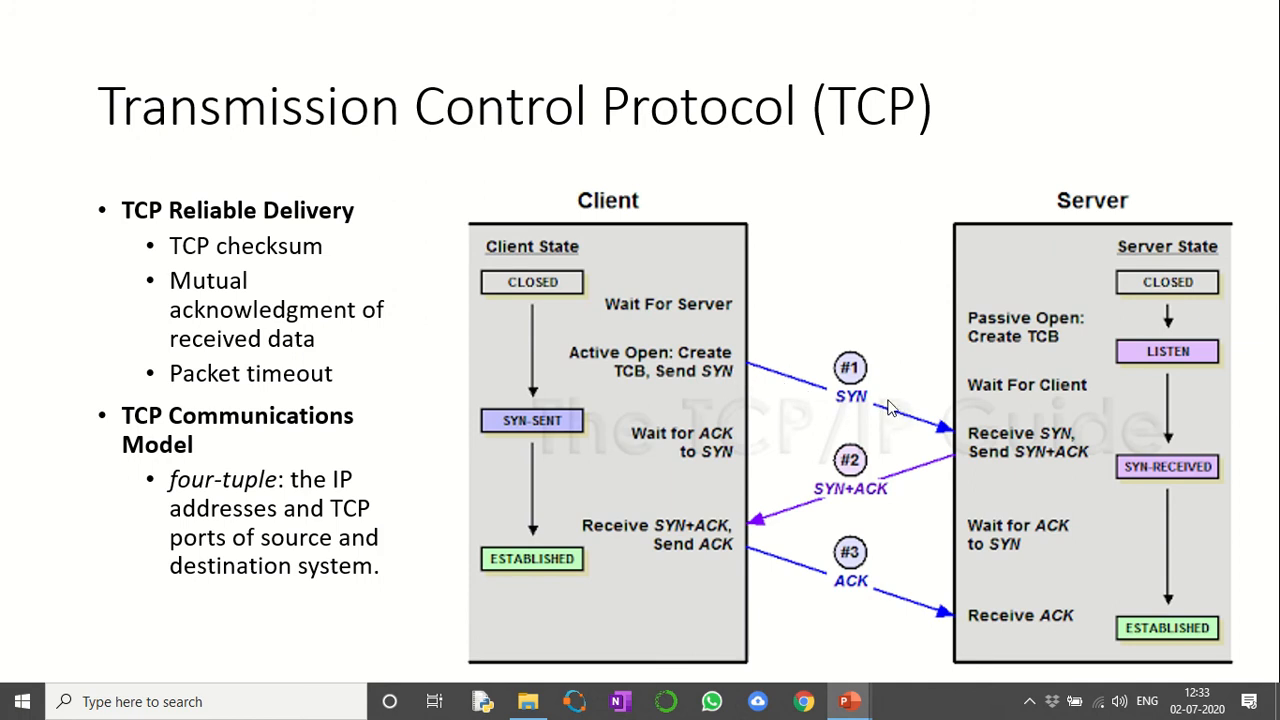
mouse_move(848, 418)
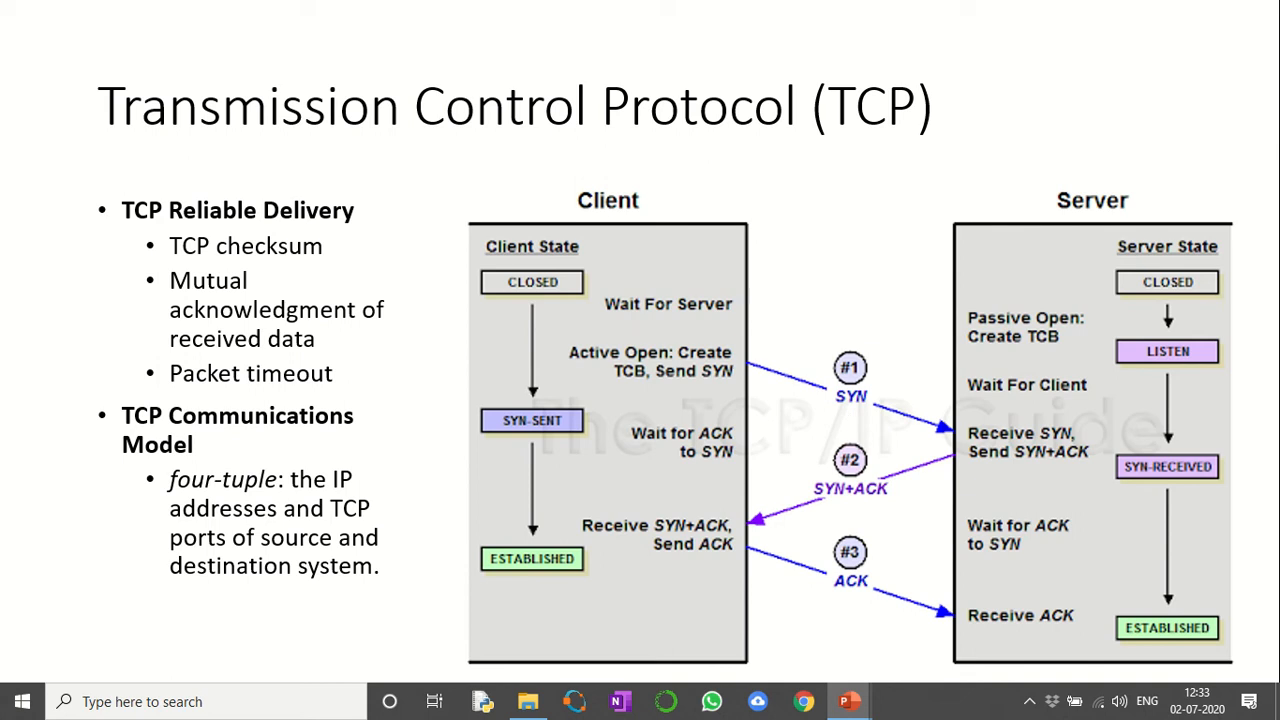
mouse_move(864, 428)
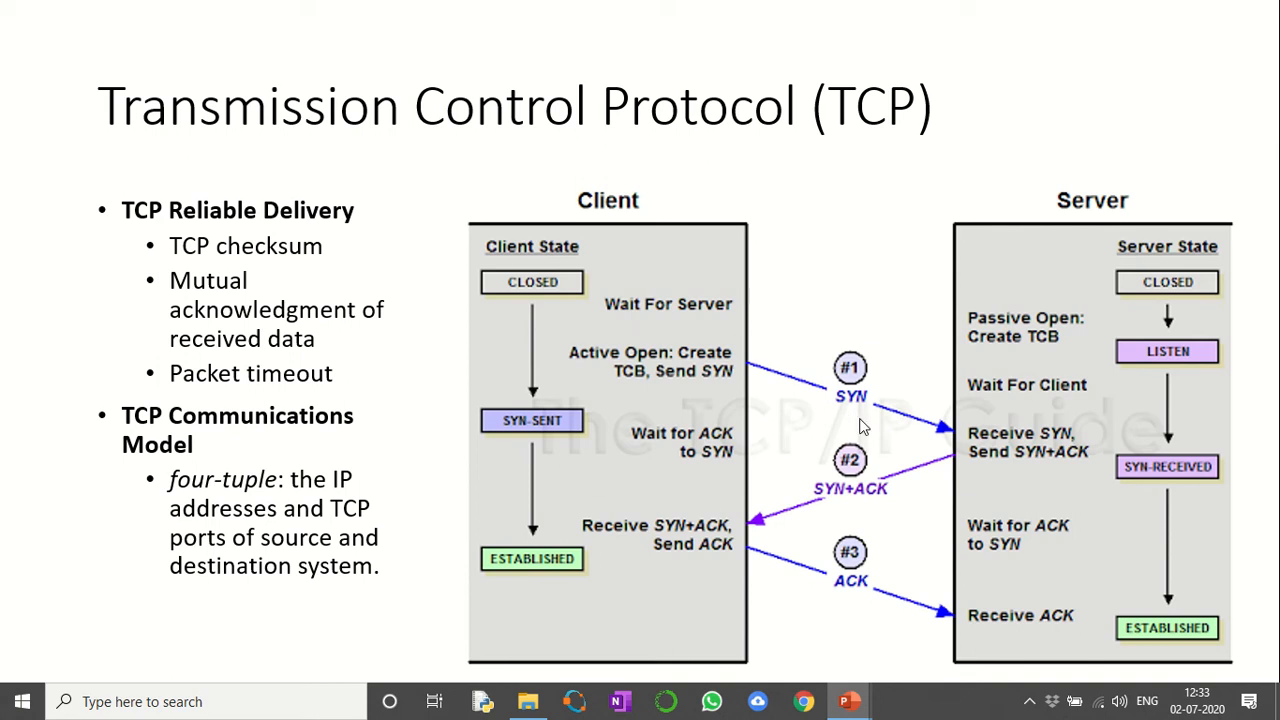
mouse_move(840, 420)
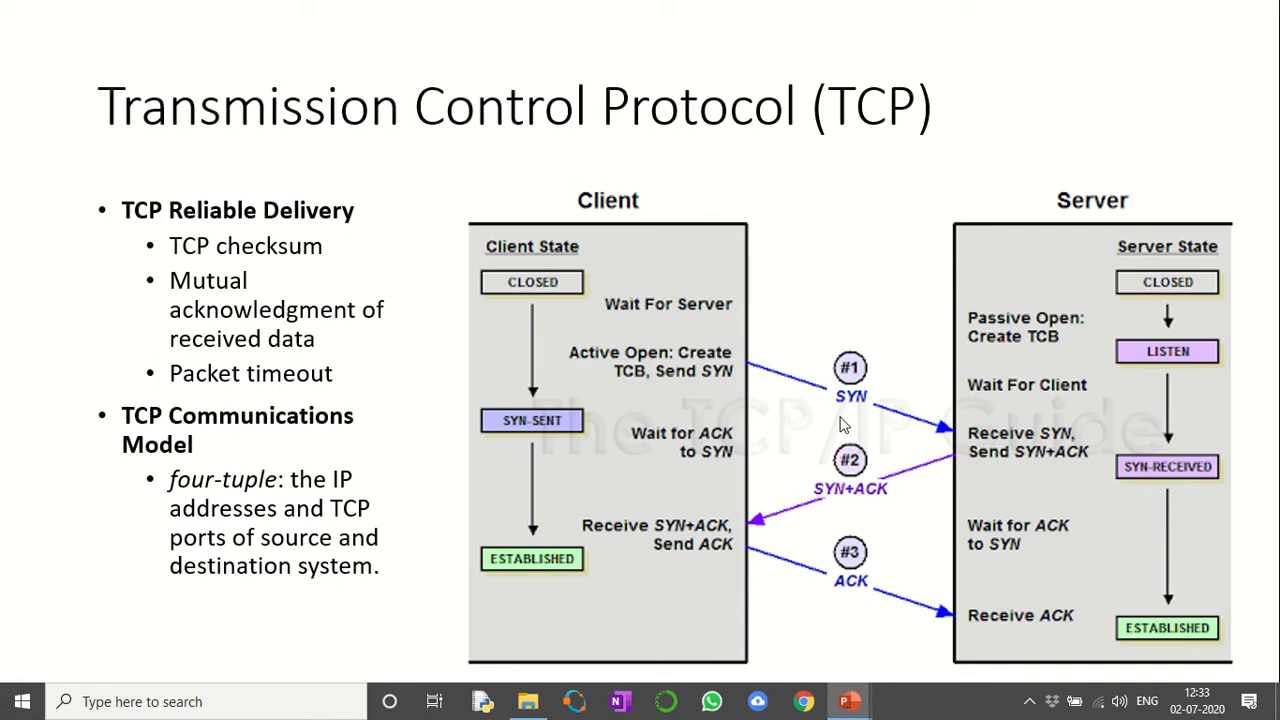
mouse_move(996, 462)
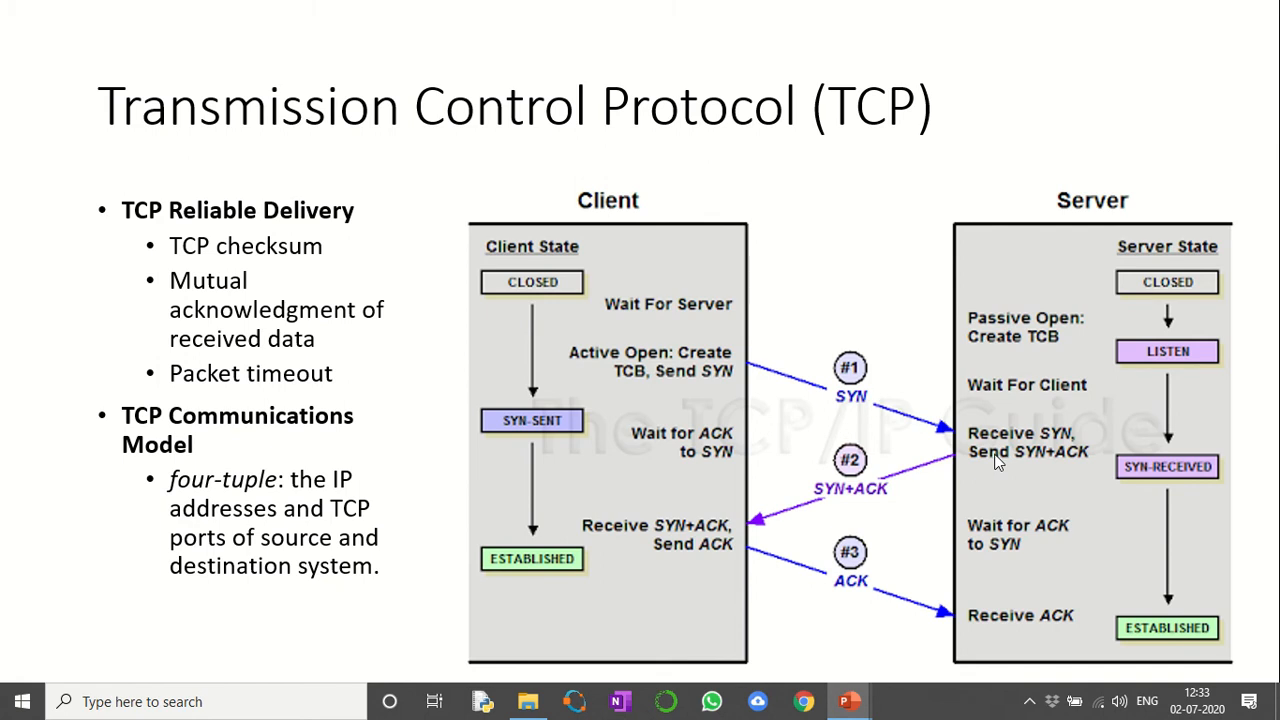
mouse_move(1010, 444)
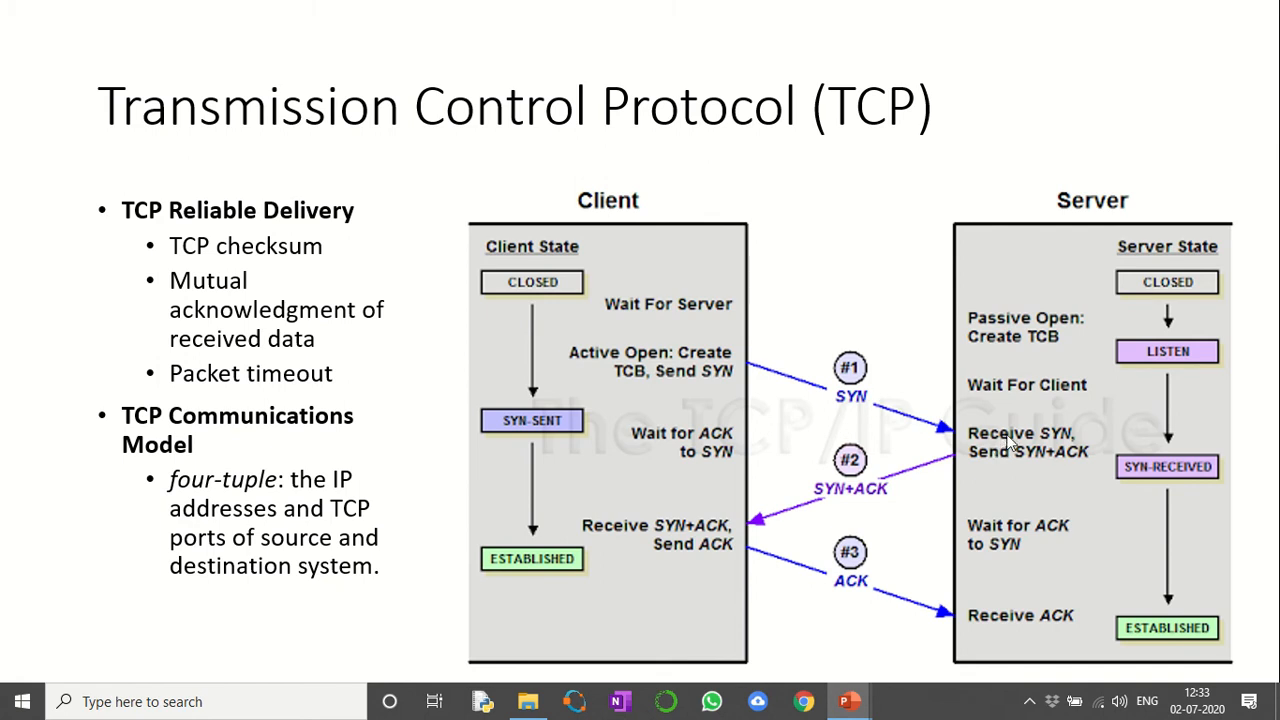
mouse_move(996, 468)
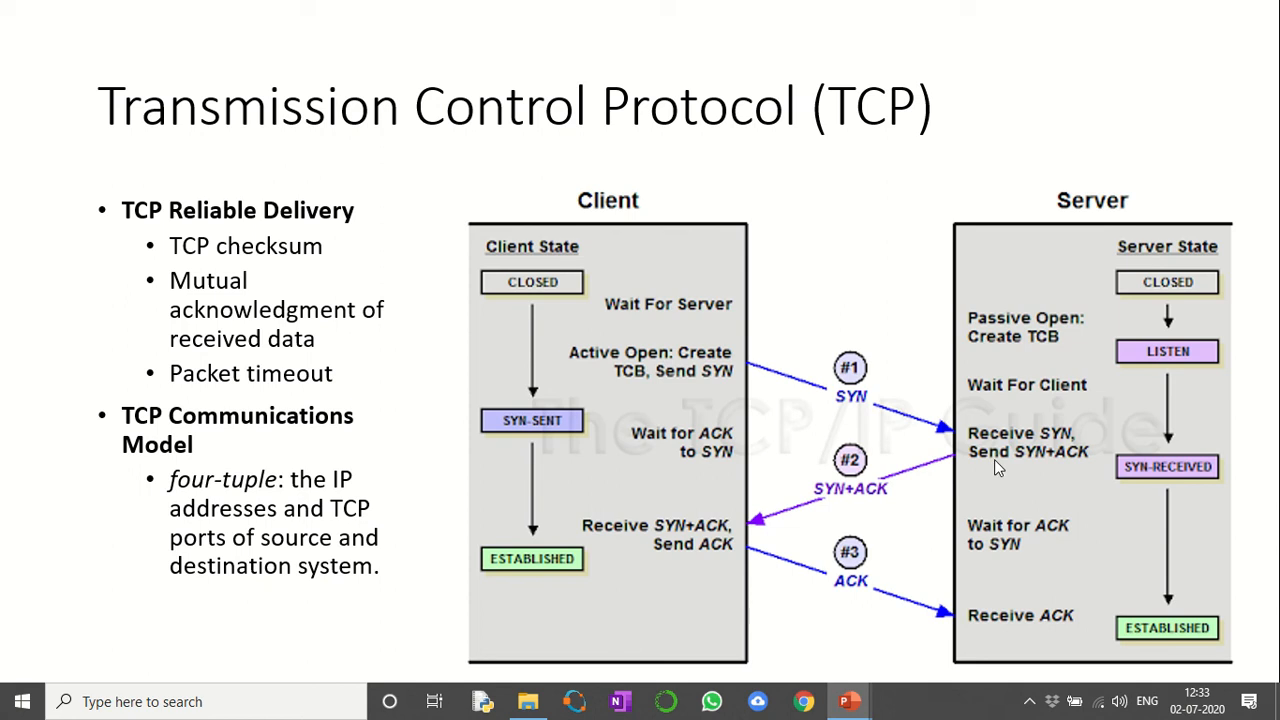
mouse_move(1016, 474)
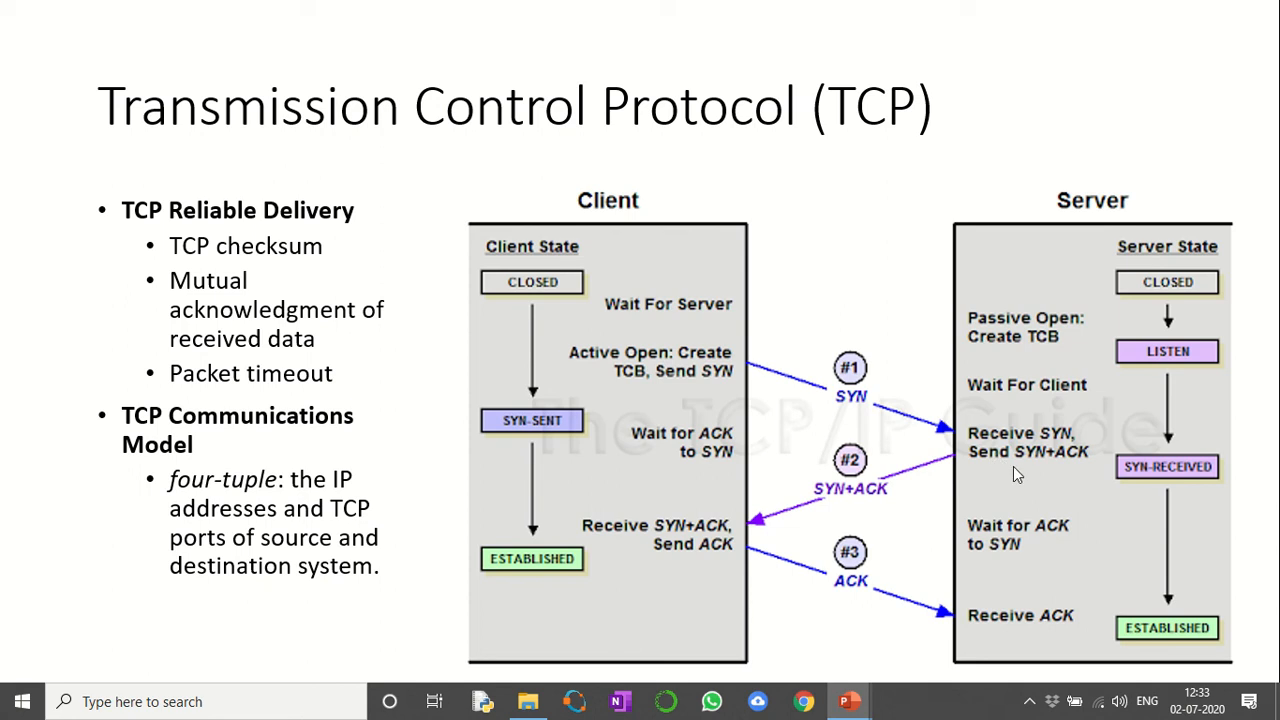
mouse_move(1030, 476)
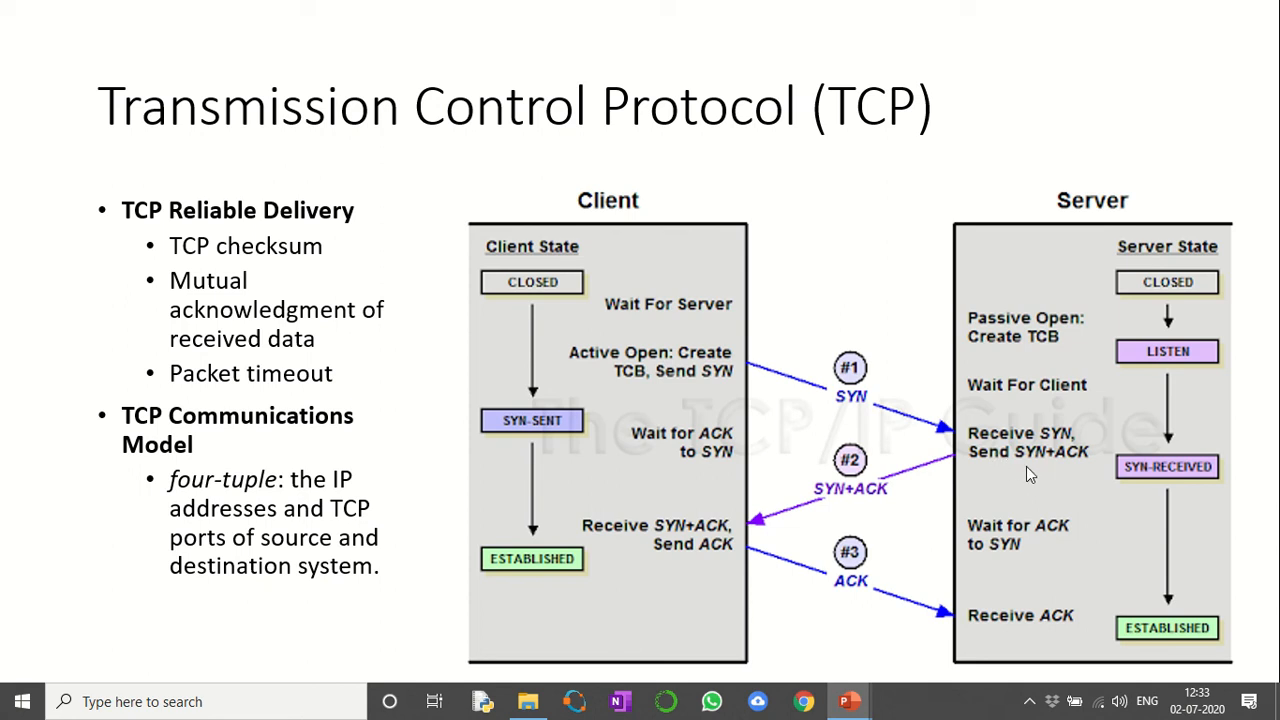
mouse_move(730, 538)
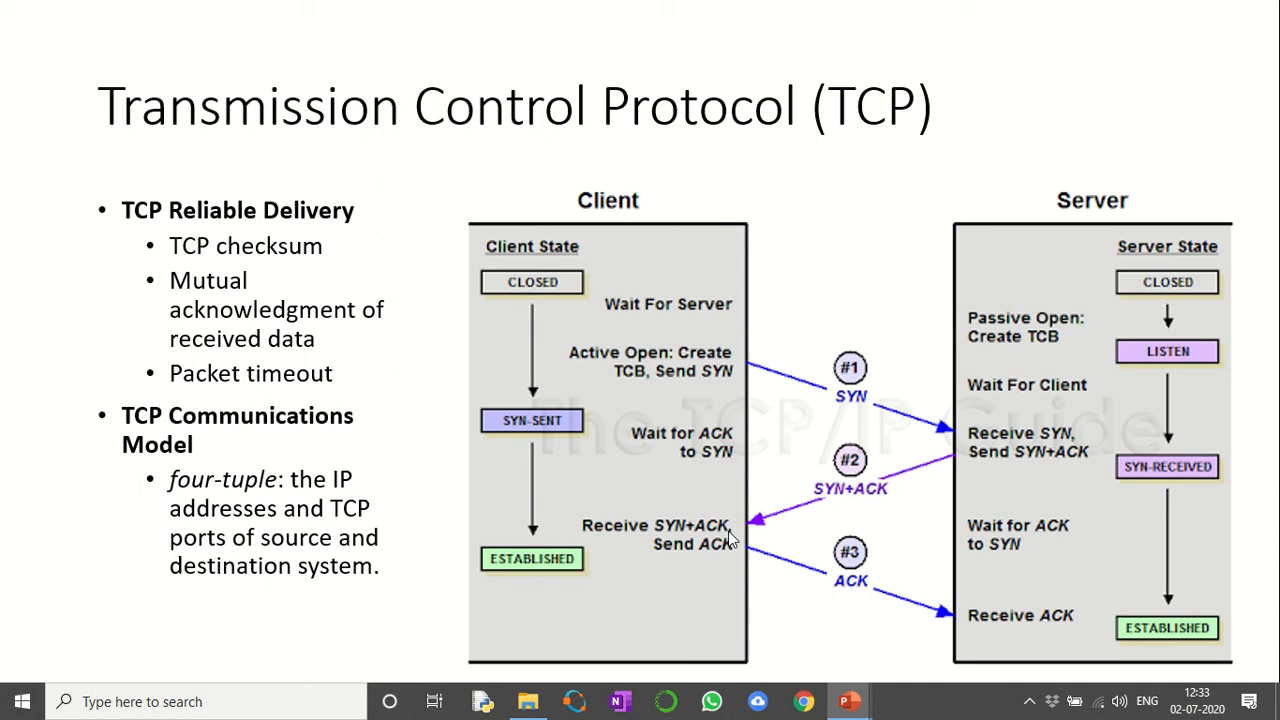
mouse_move(724, 522)
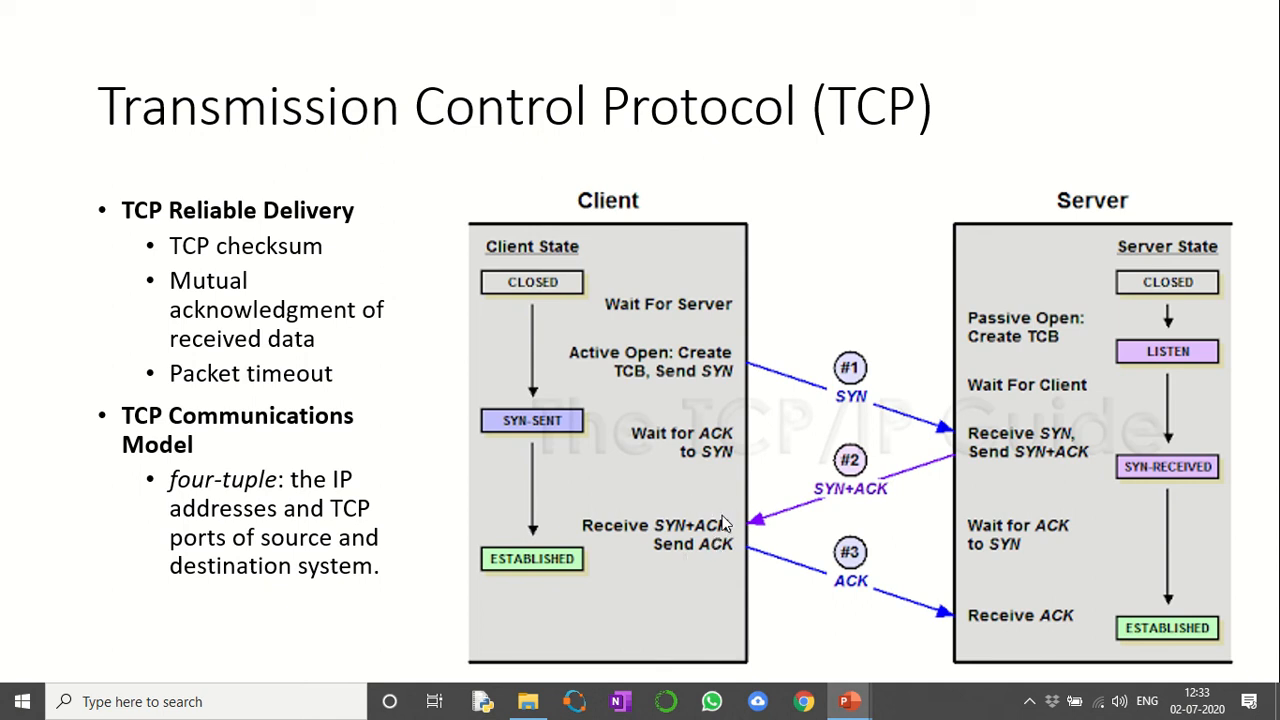
mouse_move(896, 608)
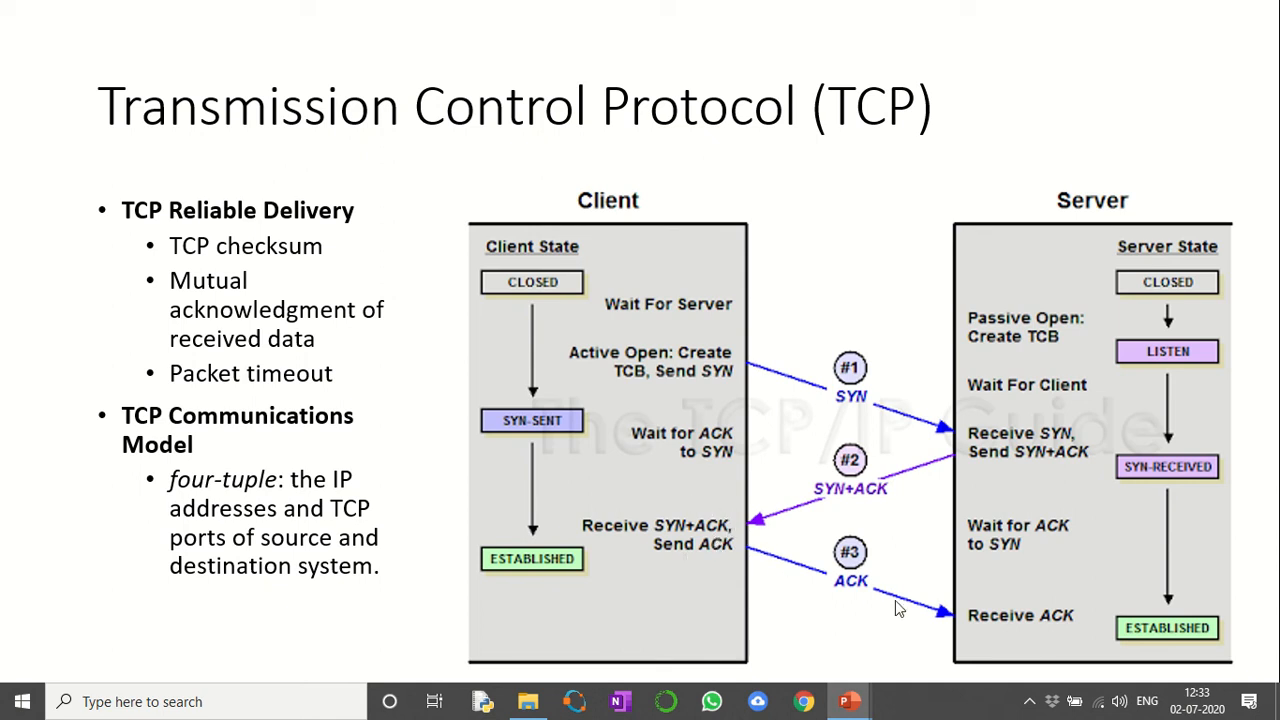
mouse_move(996, 640)
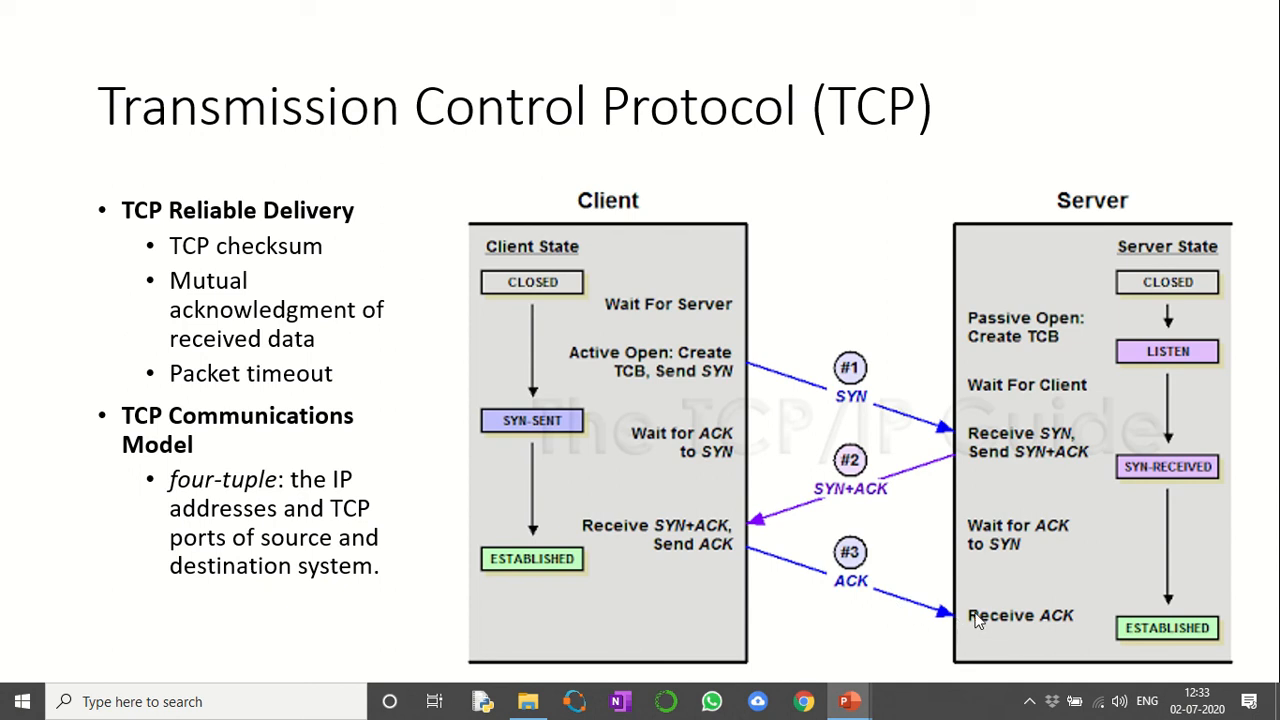
mouse_move(944, 620)
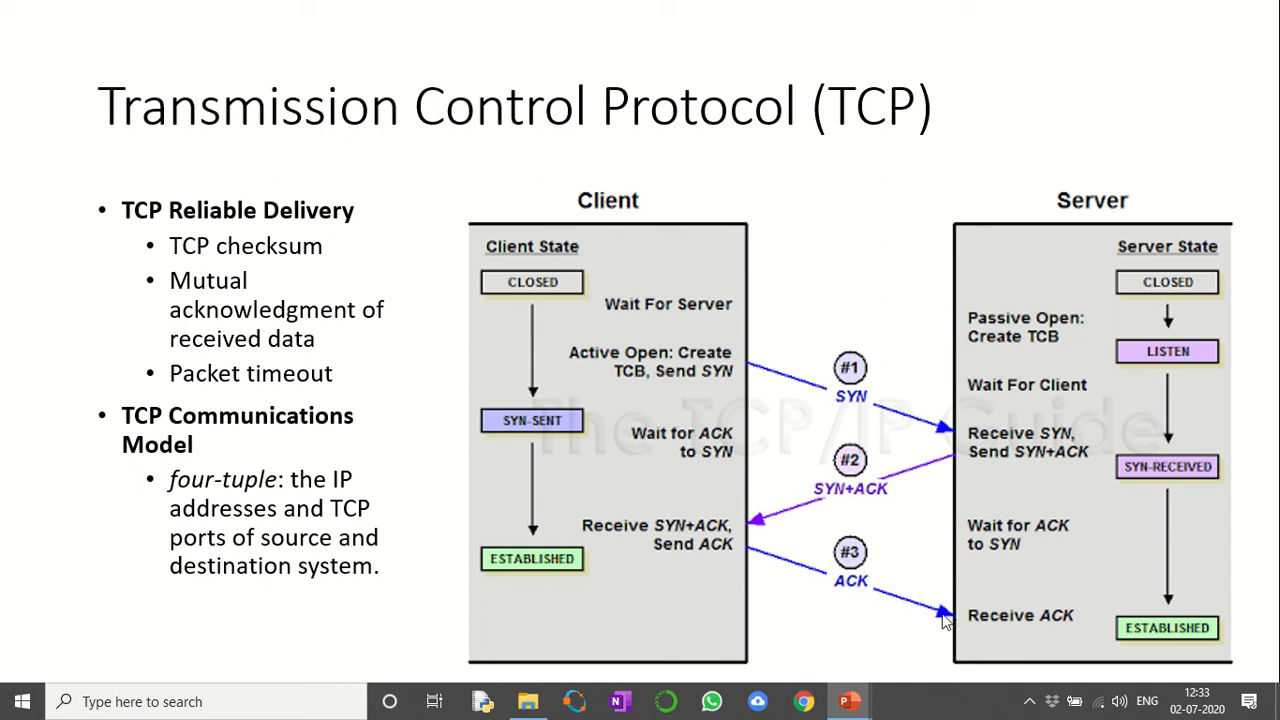
mouse_move(968, 628)
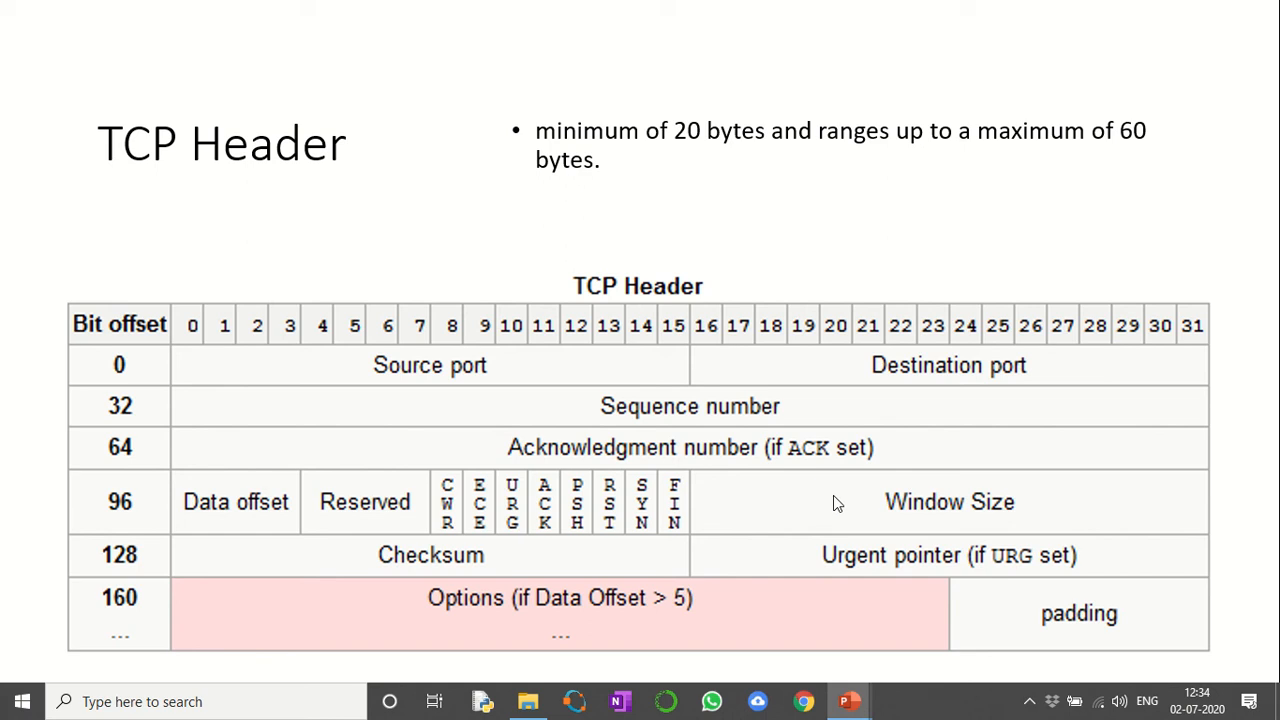
mouse_move(796, 412)
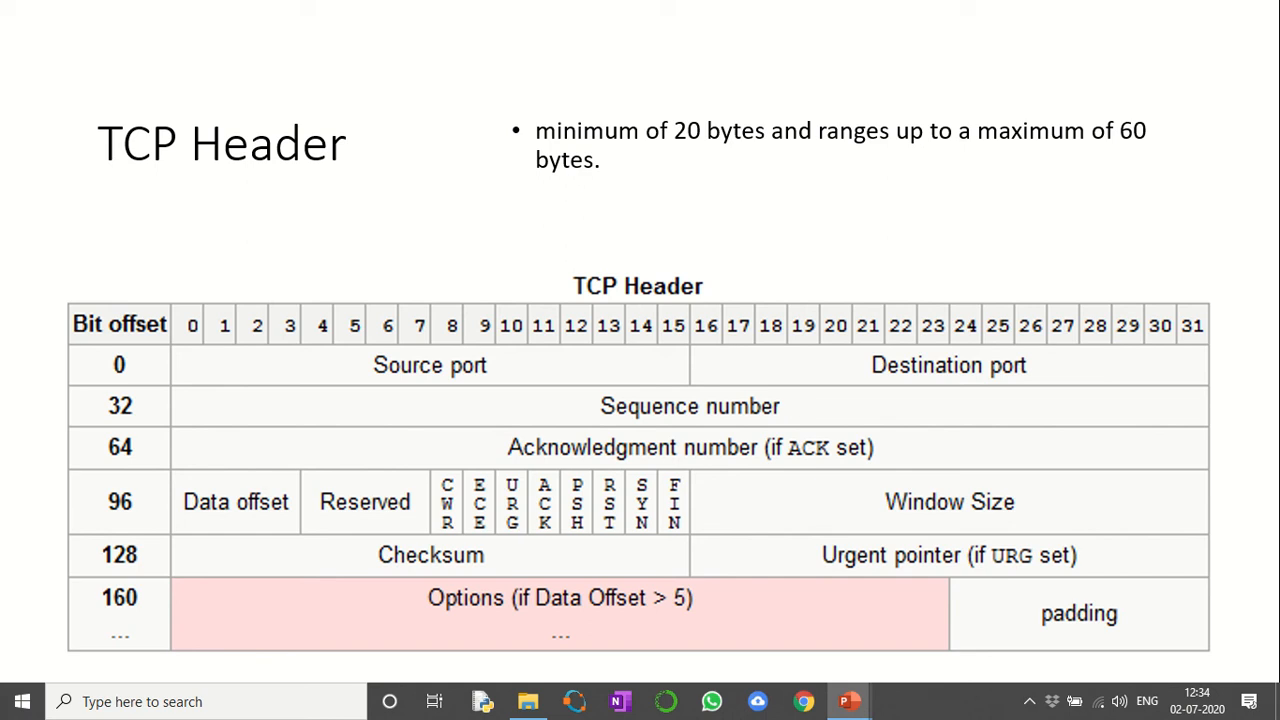
mouse_move(910, 236)
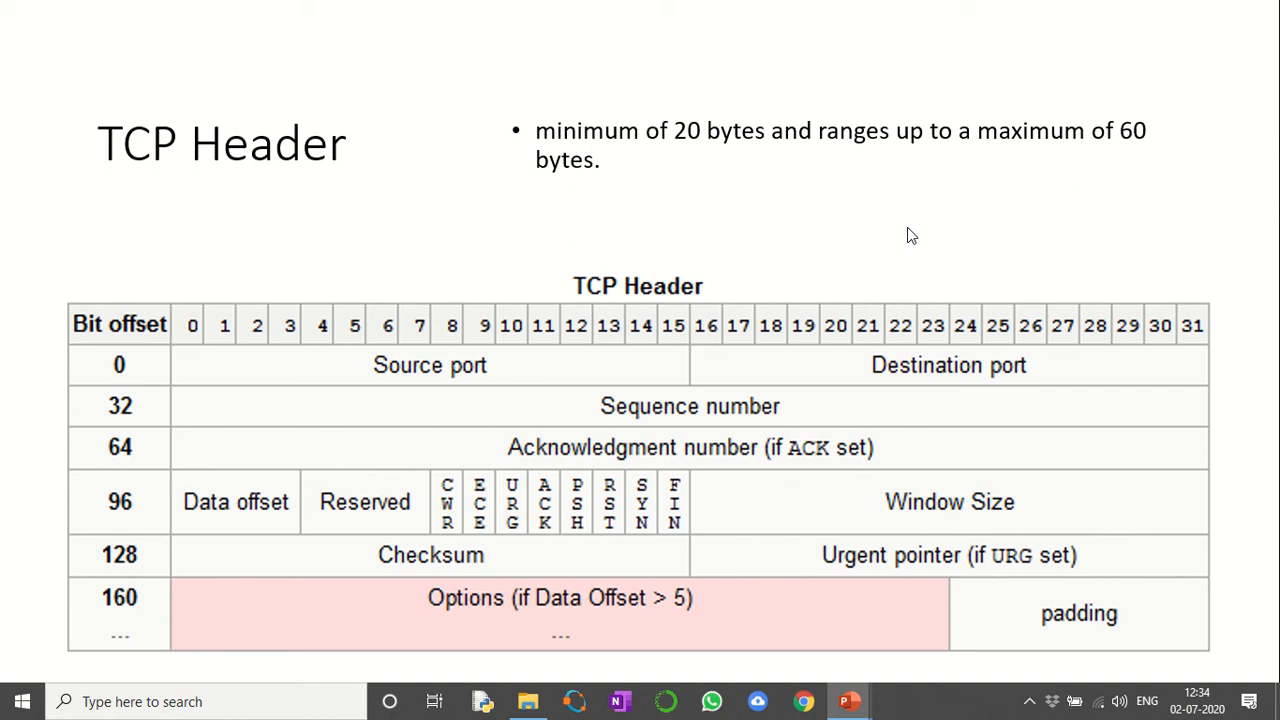
mouse_move(160, 372)
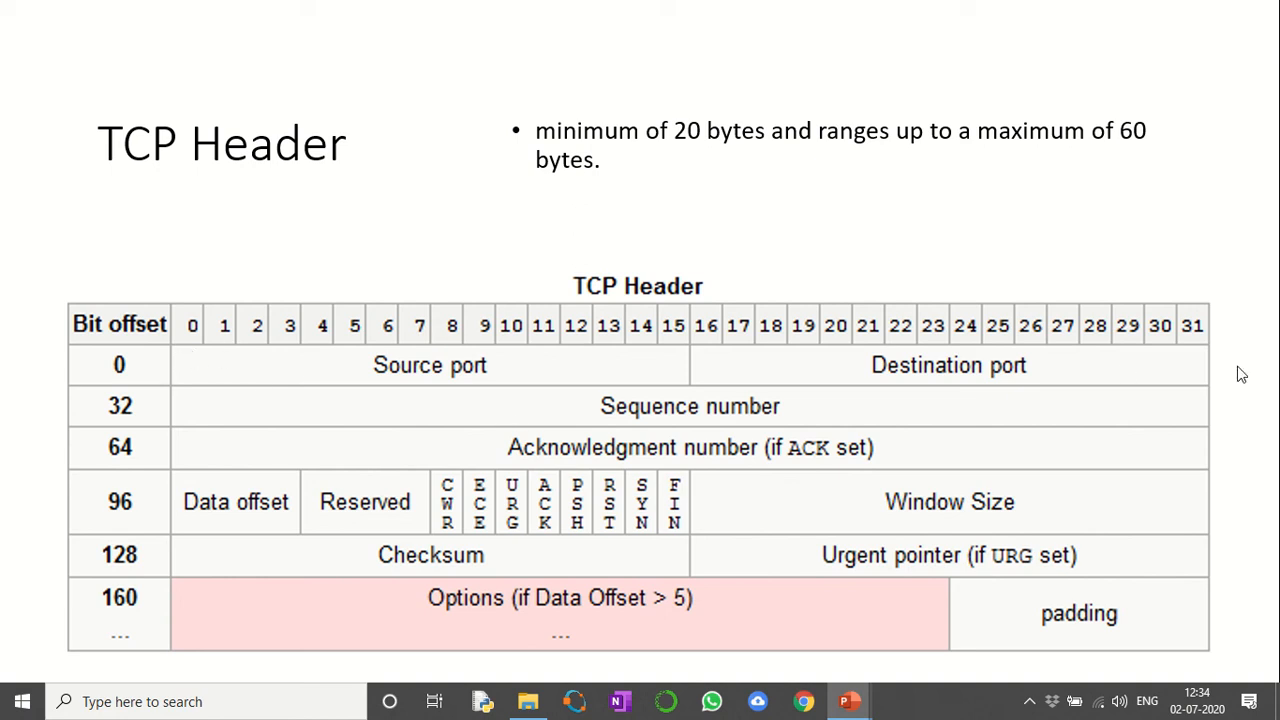
mouse_move(284, 466)
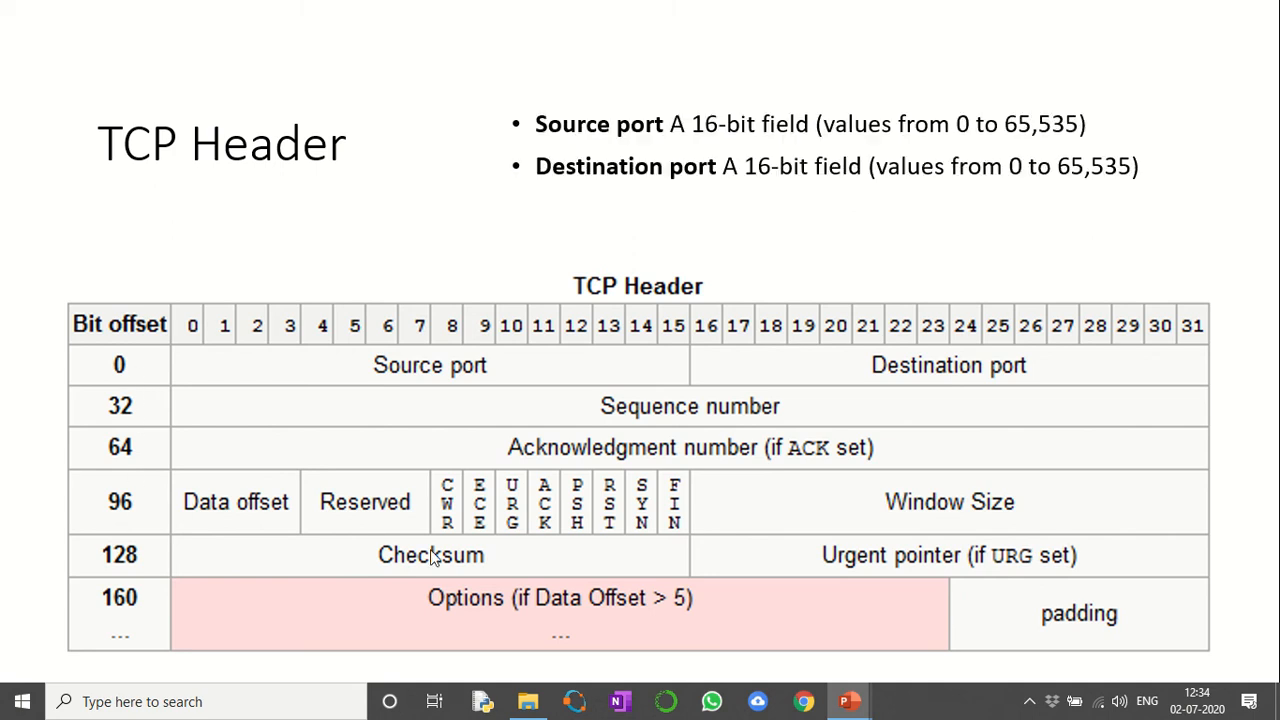
mouse_move(368, 376)
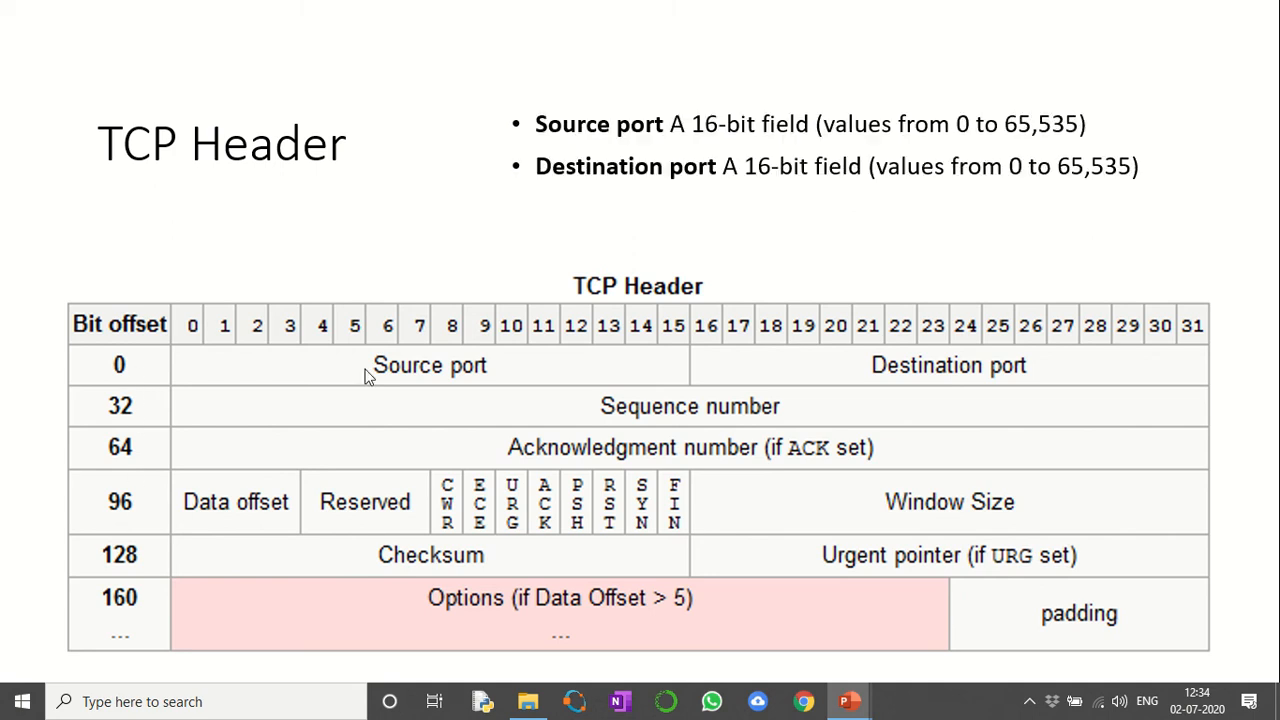
mouse_move(446, 370)
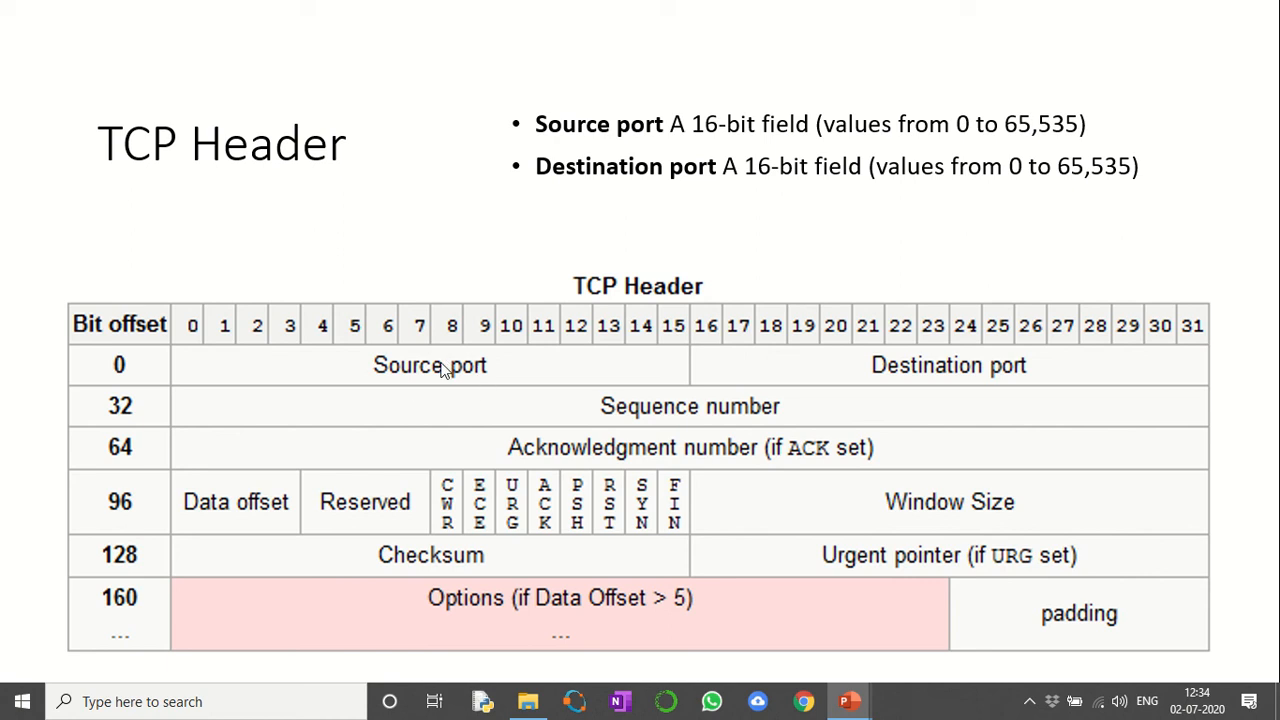
Advance through the Source/Destination port slide to the 4-bit Data offset explanation slide.
key(Right)
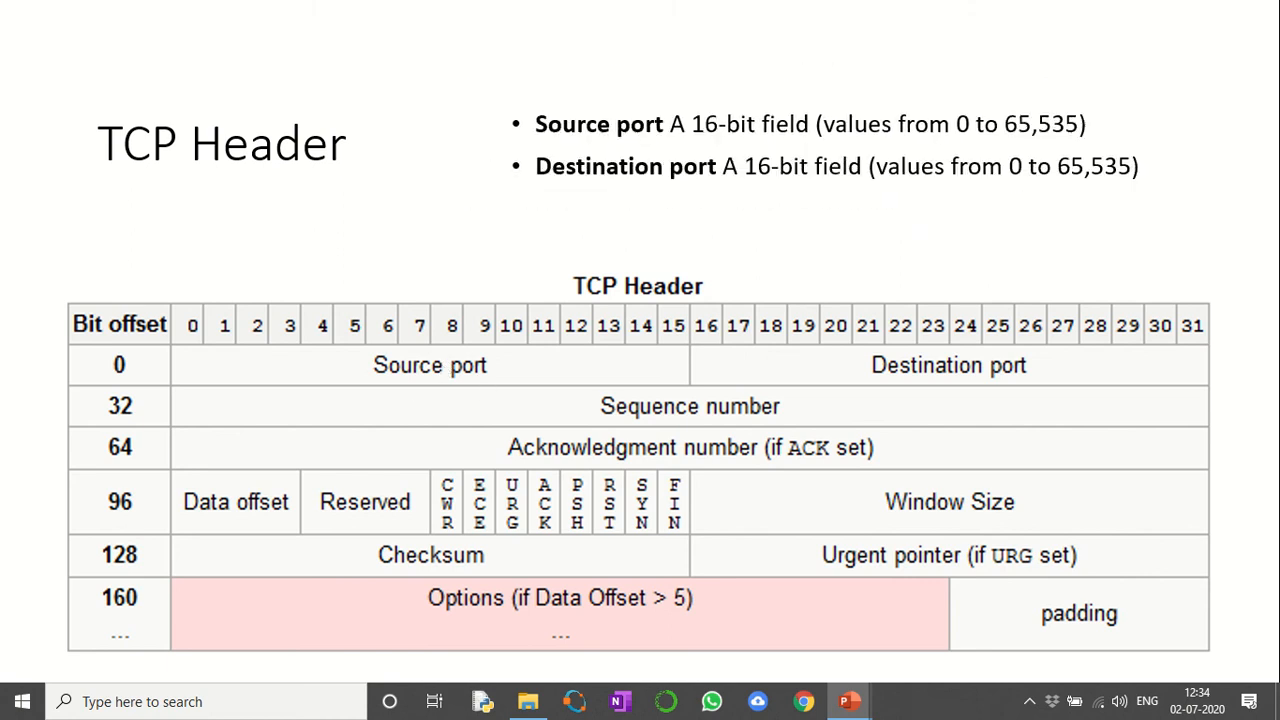
mouse_move(470, 376)
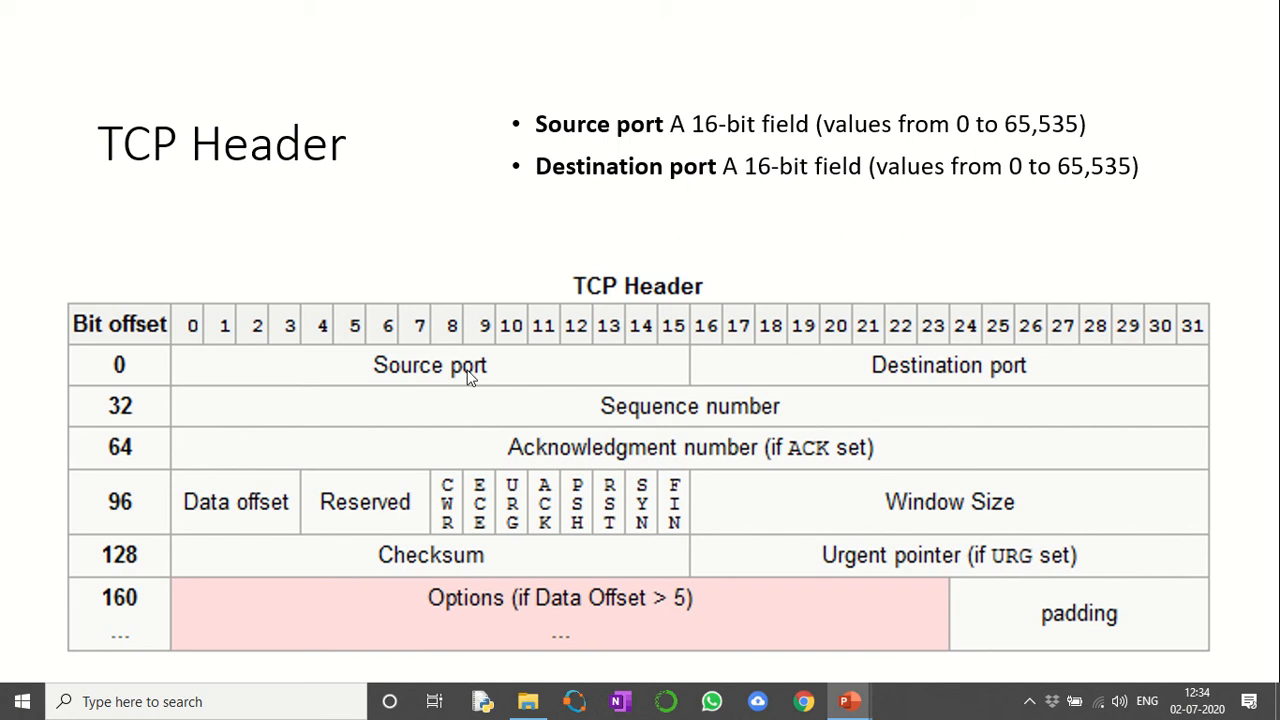
mouse_move(664, 390)
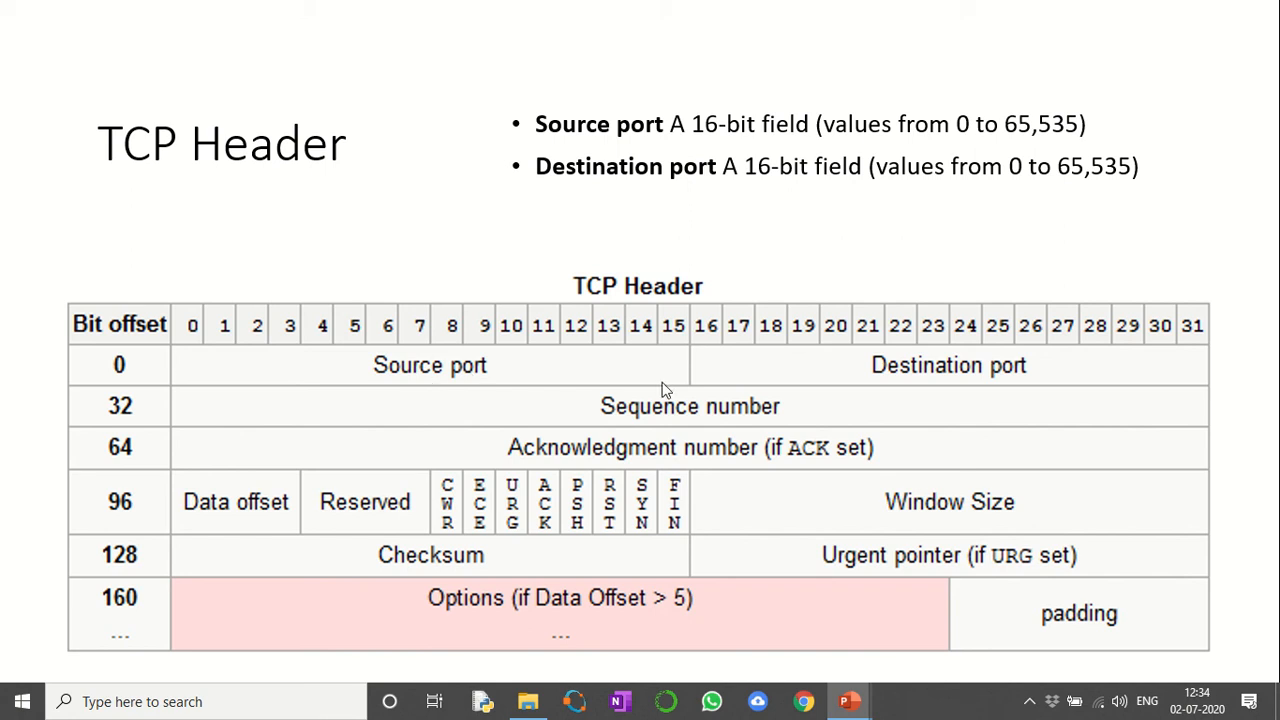
mouse_move(958, 370)
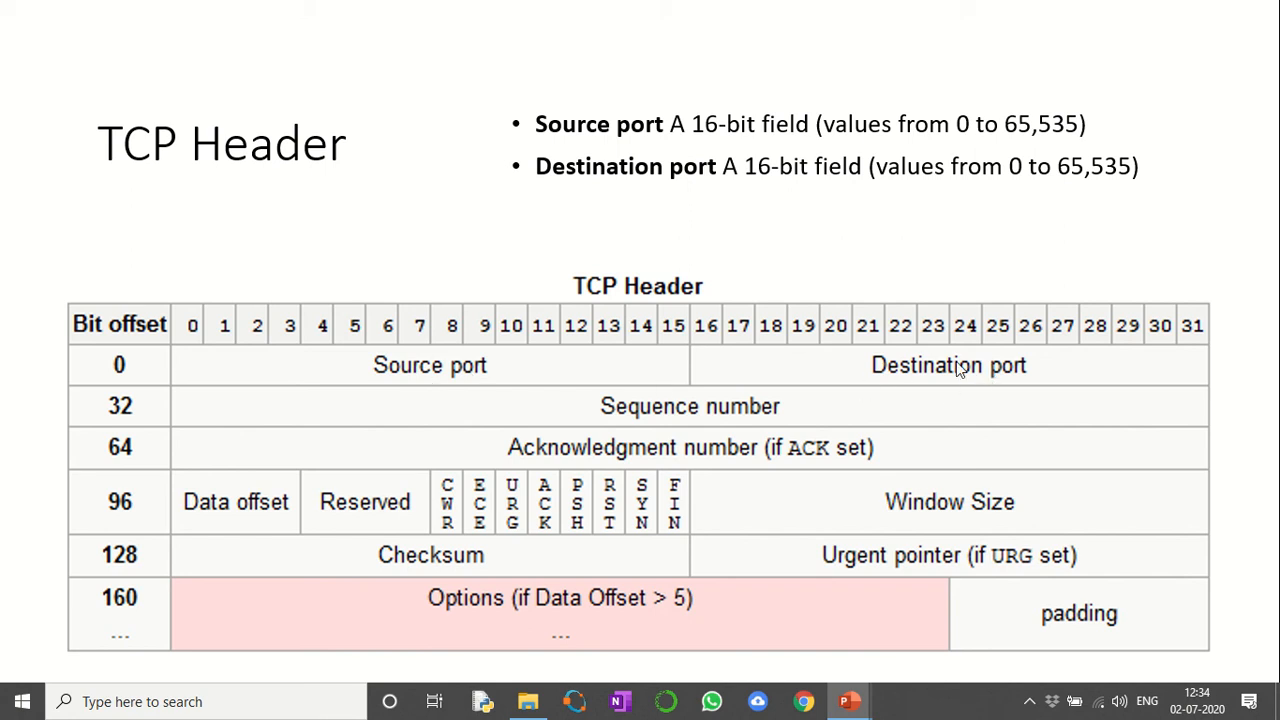
mouse_move(1014, 380)
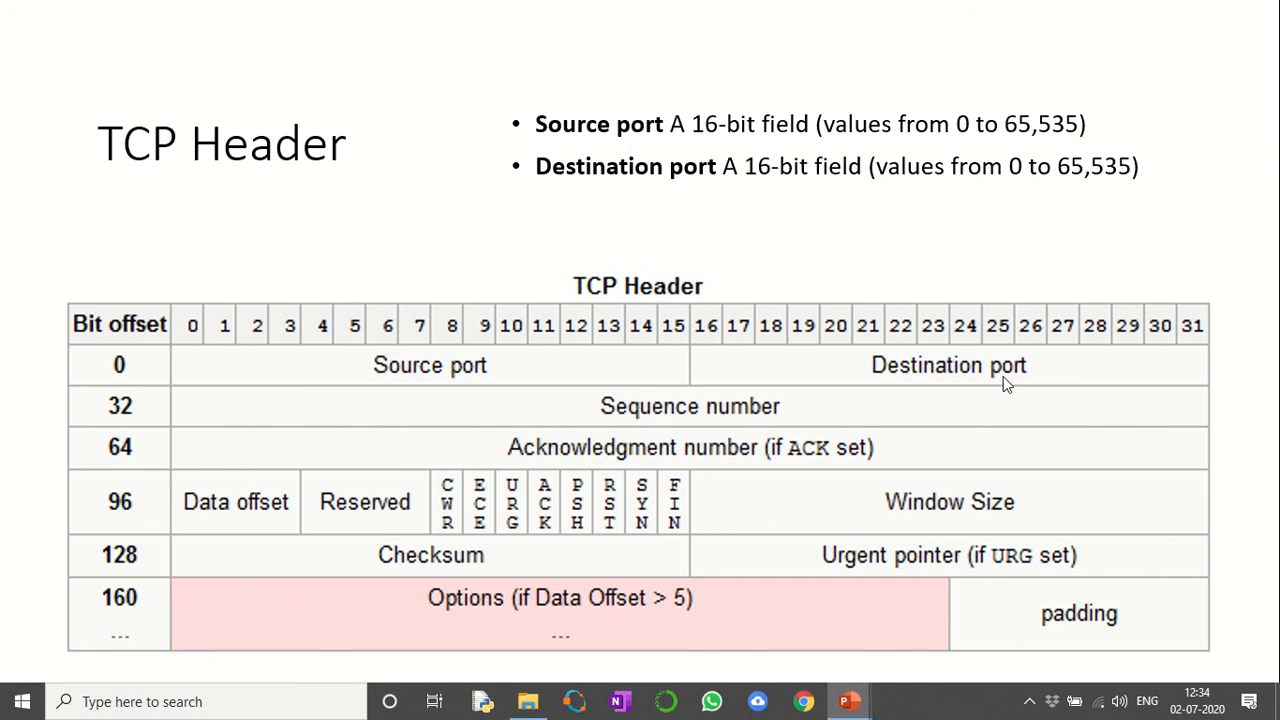
mouse_move(778, 418)
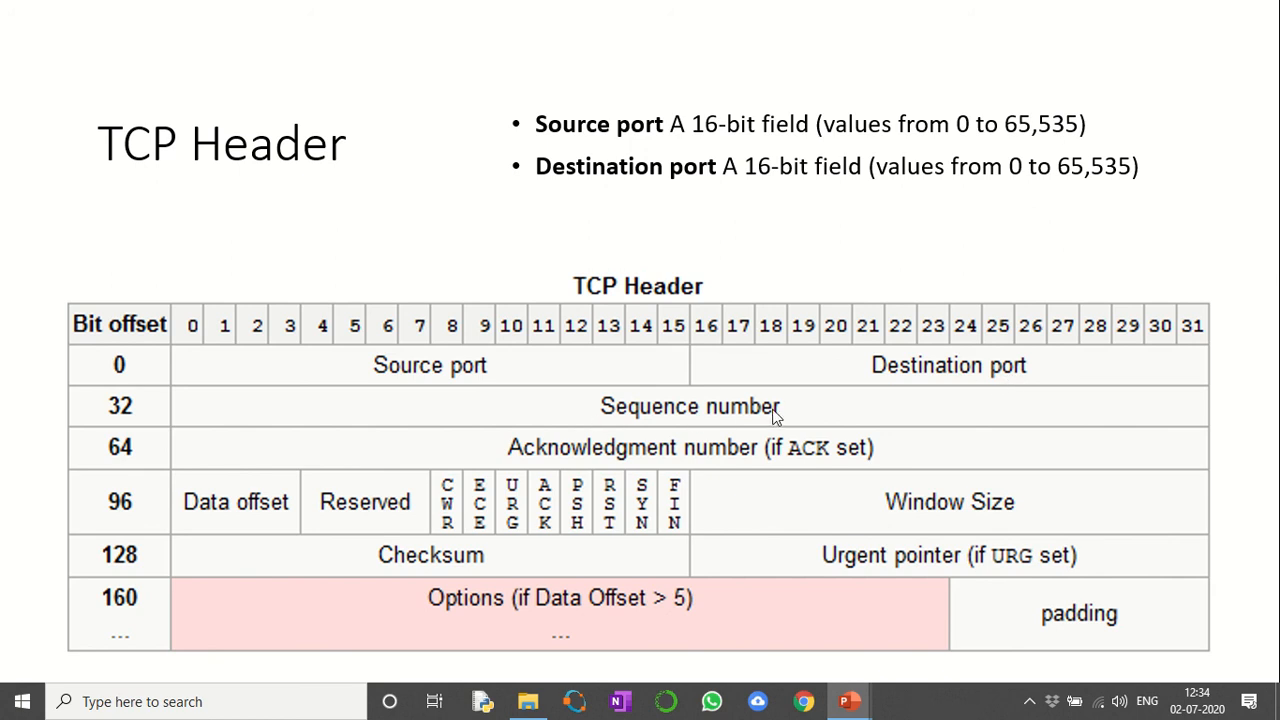
mouse_move(716, 464)
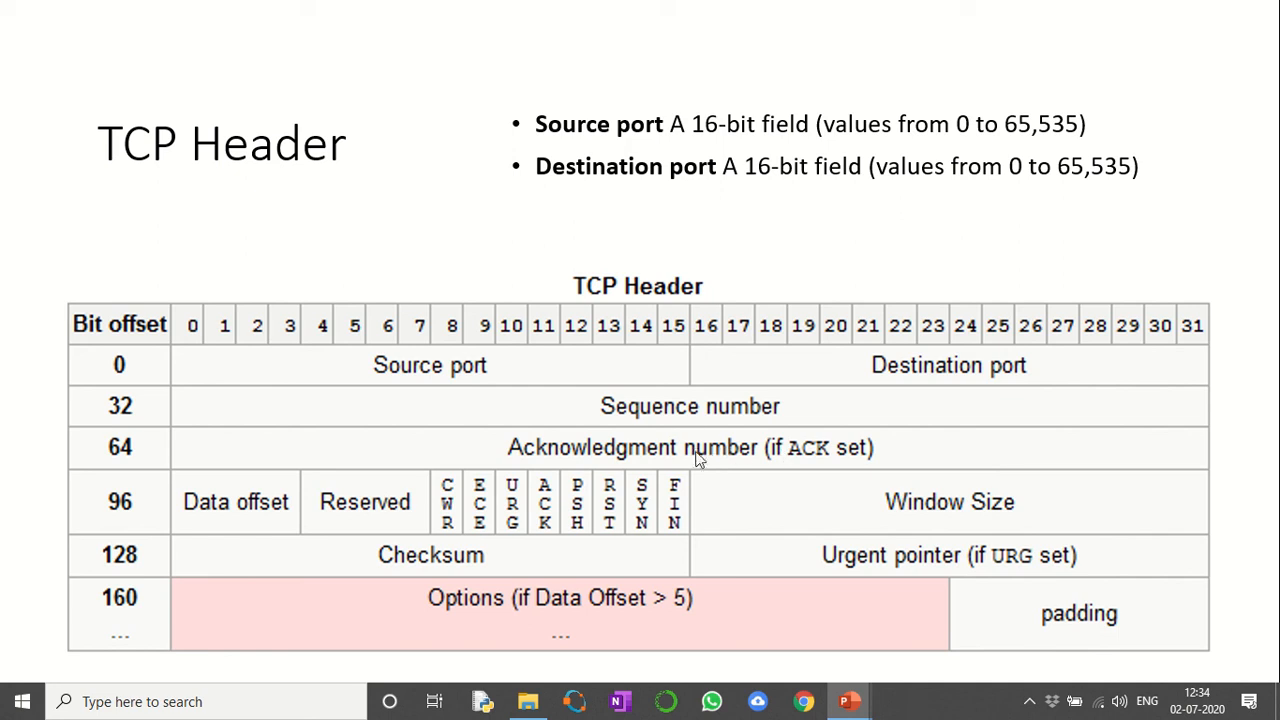
mouse_move(668, 438)
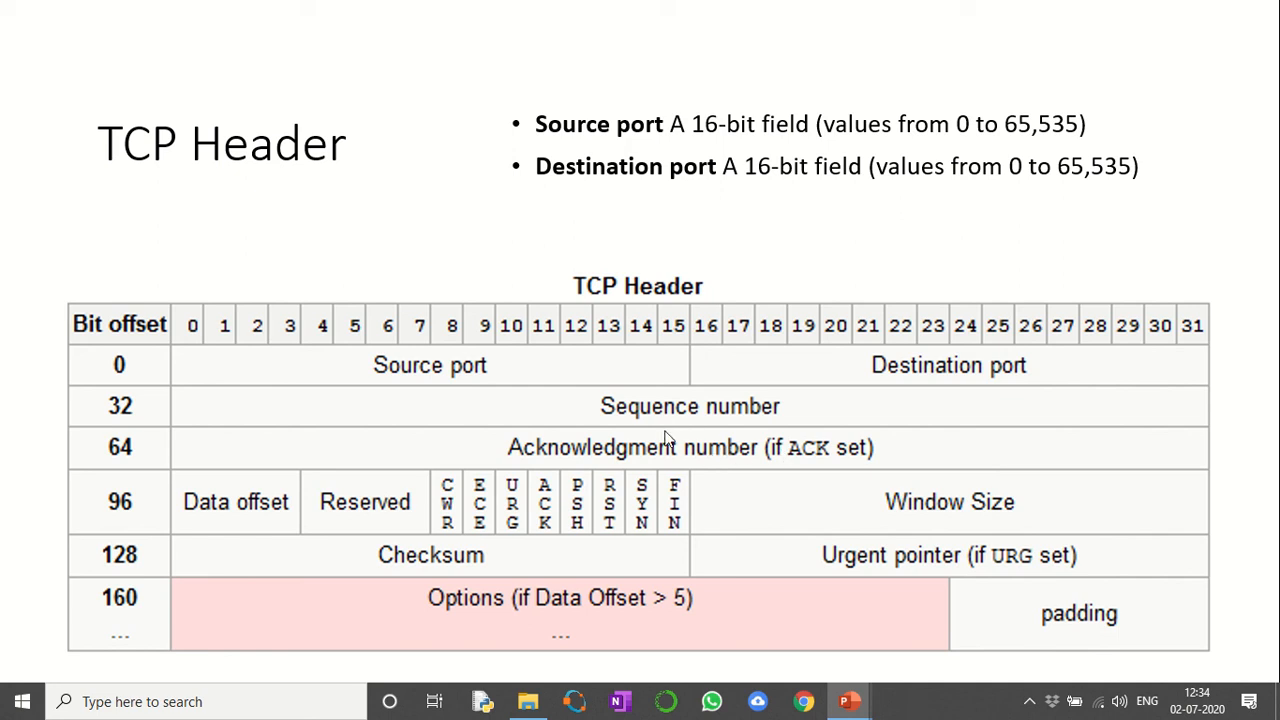
key(Right)
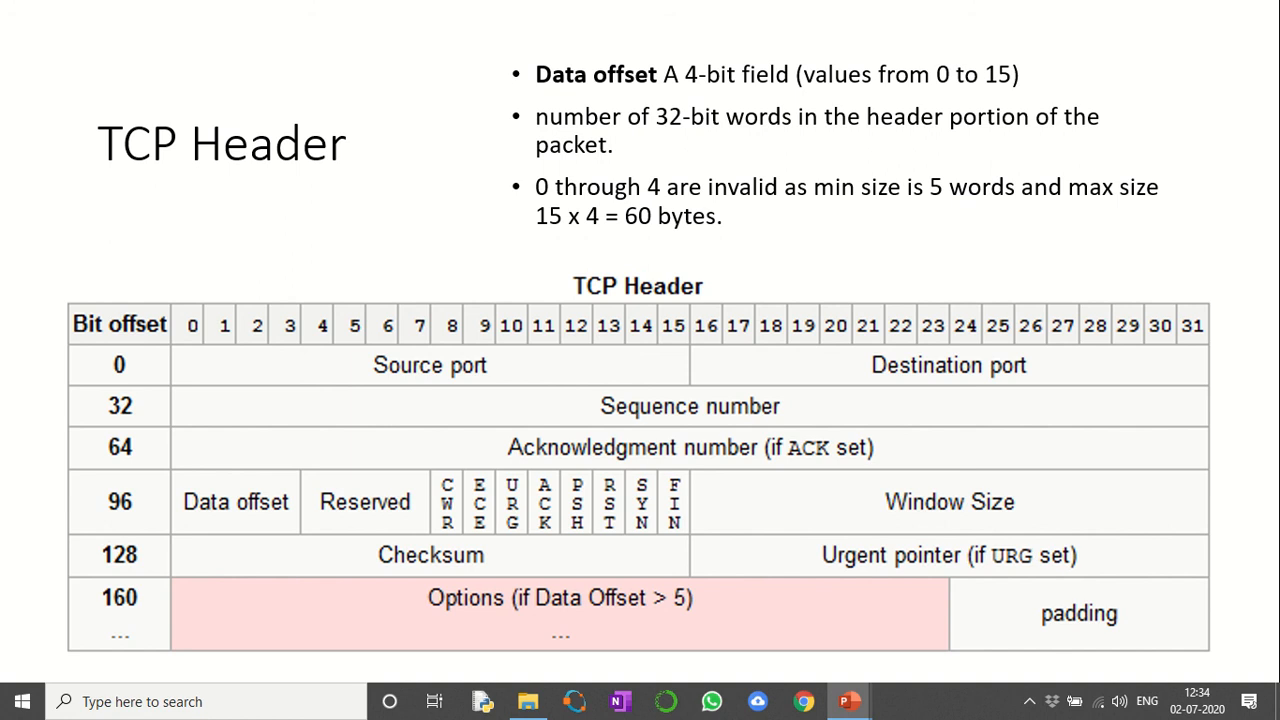
mouse_move(410, 530)
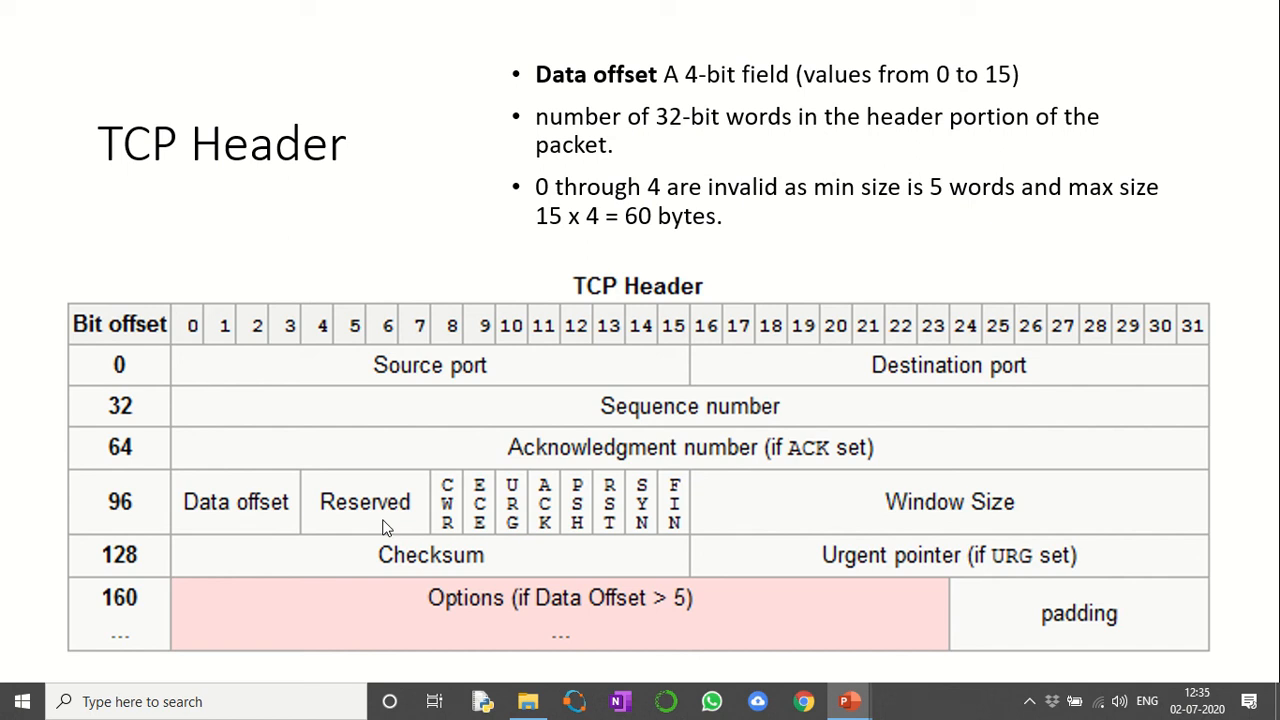
Advance to the slide covering the 6-bit Reserved field and URG/ACK/PSH/RST/SYN/FIN flags.
key(right)
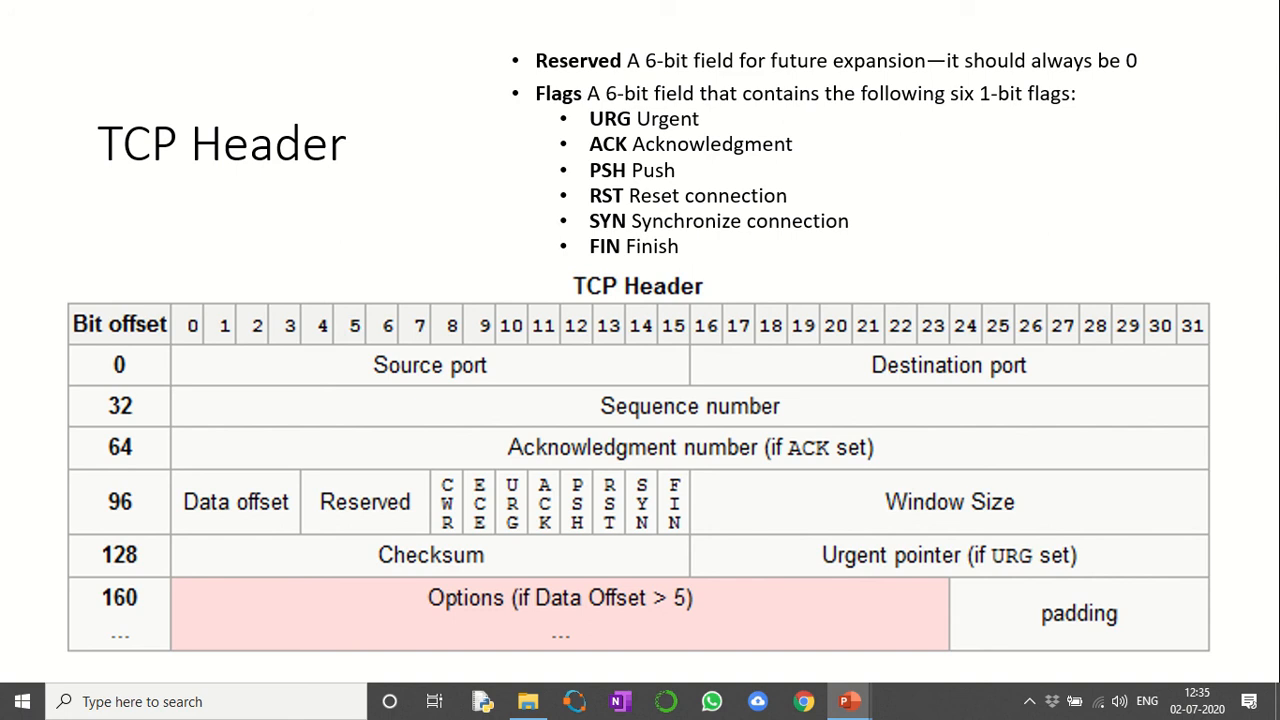
mouse_move(668, 198)
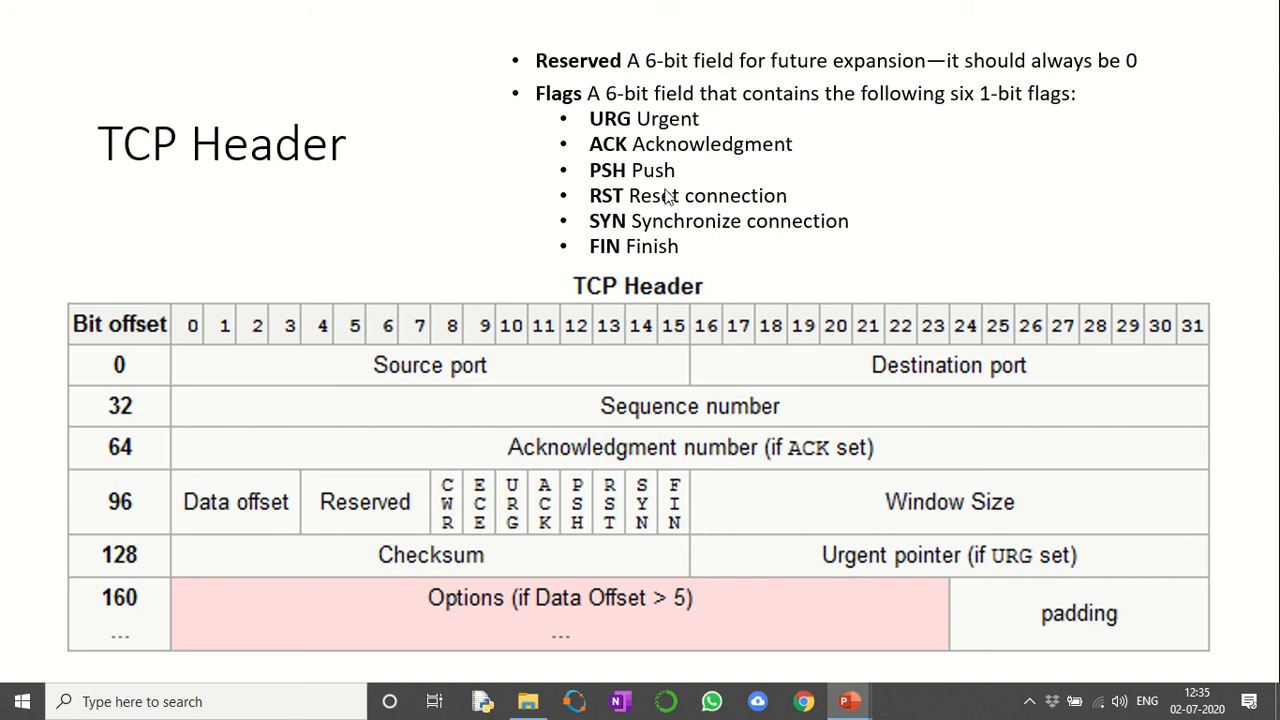
mouse_move(688, 204)
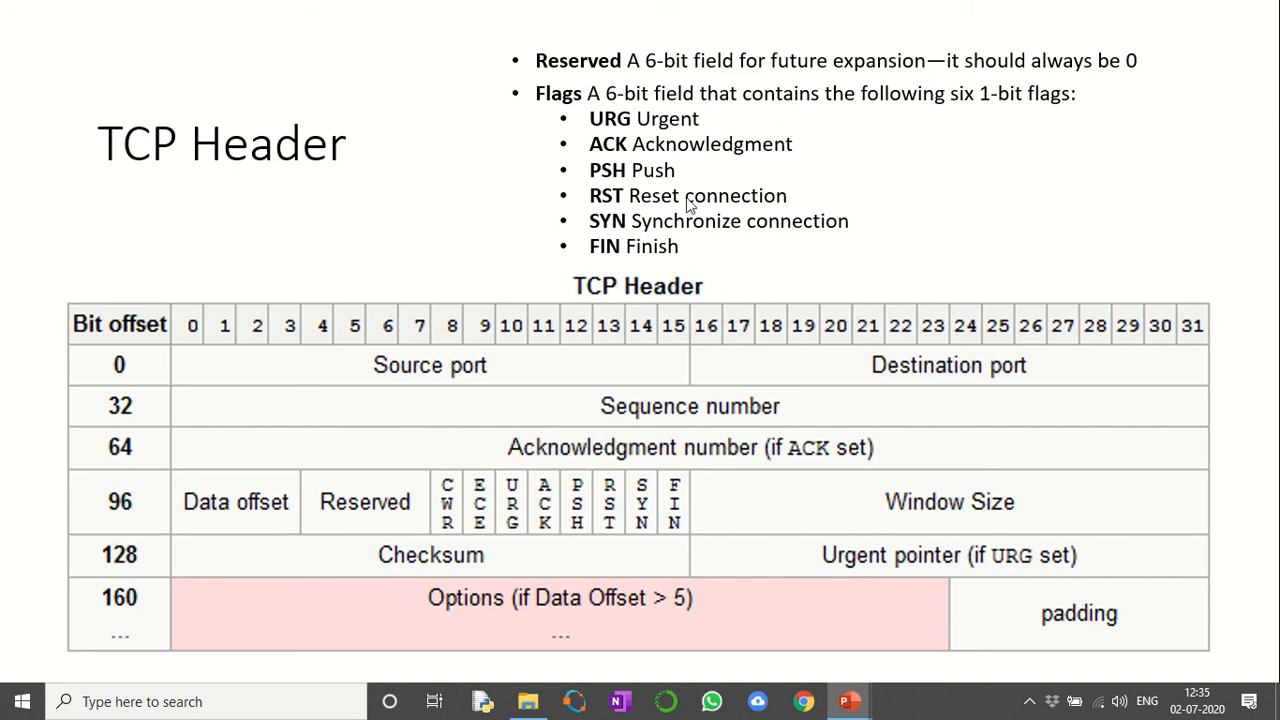
mouse_move(660, 240)
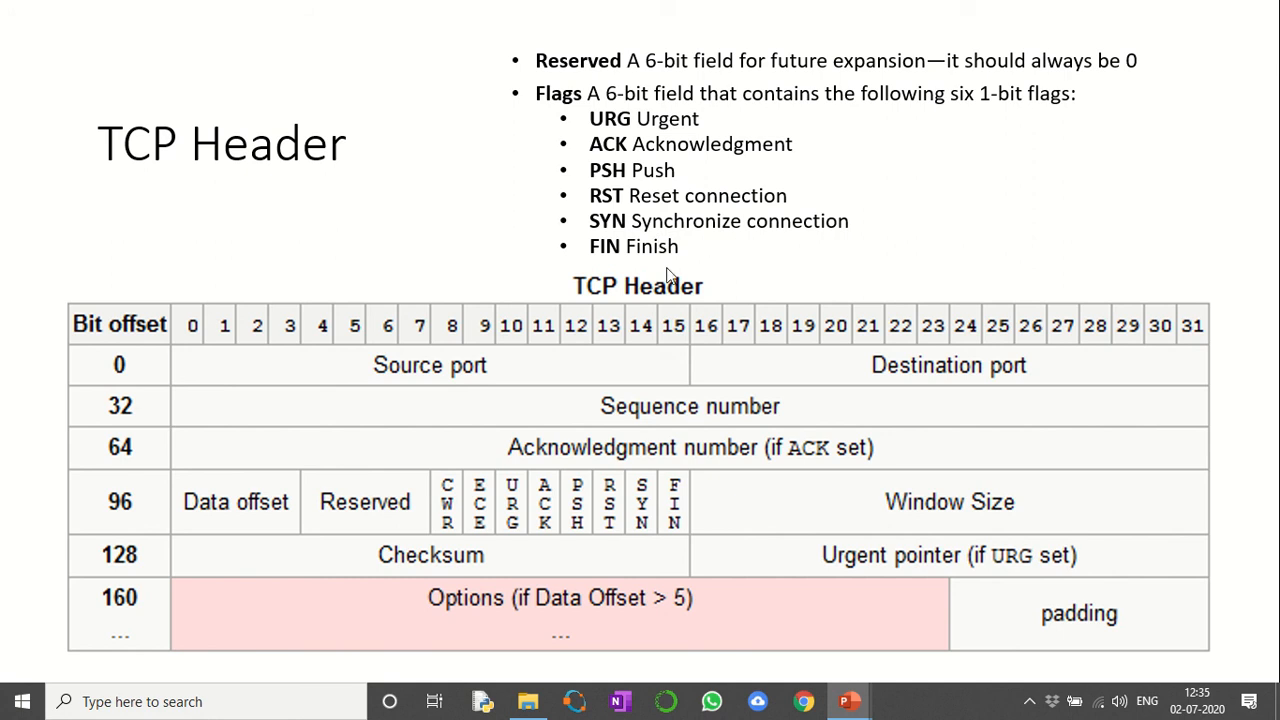
mouse_move(668, 278)
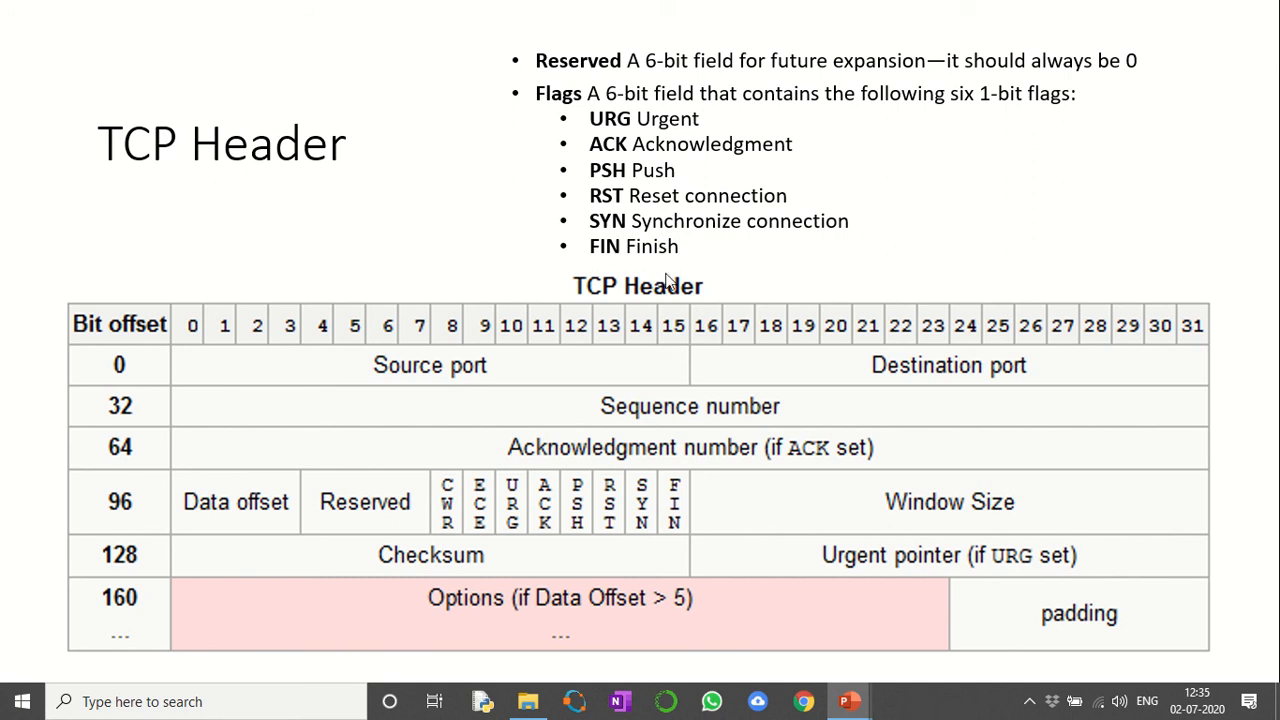
mouse_move(696, 556)
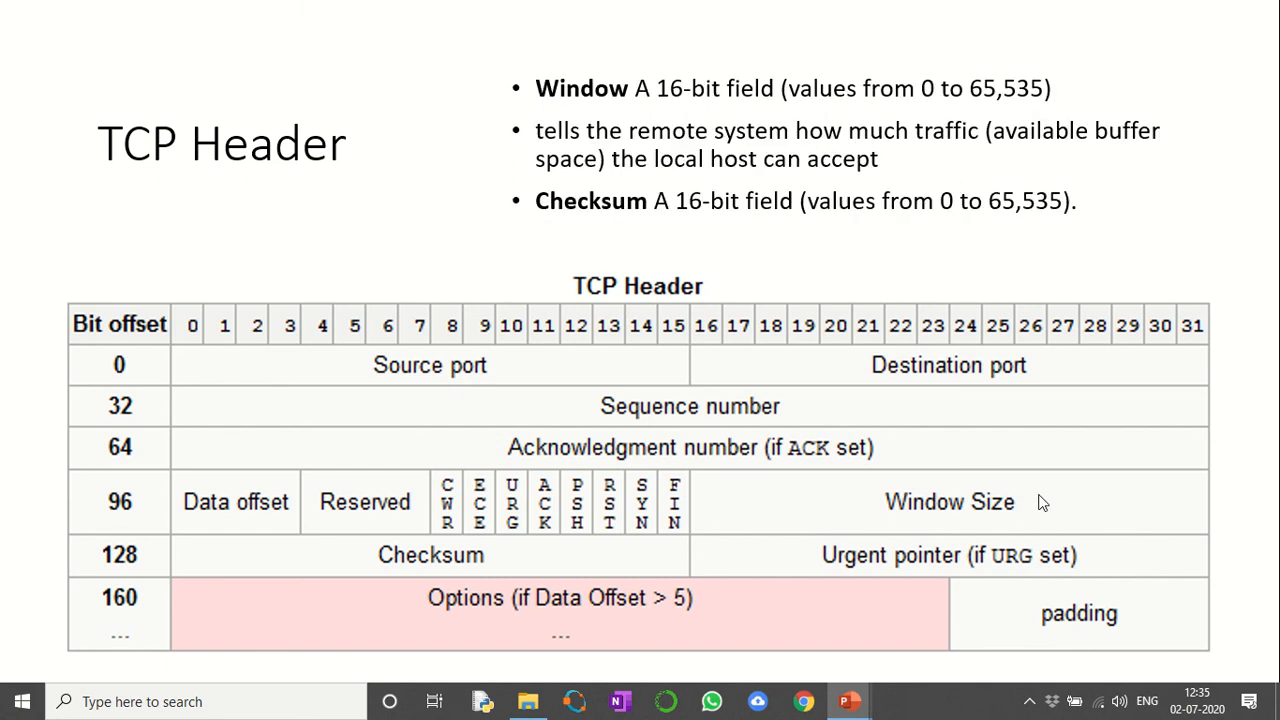
mouse_move(510, 560)
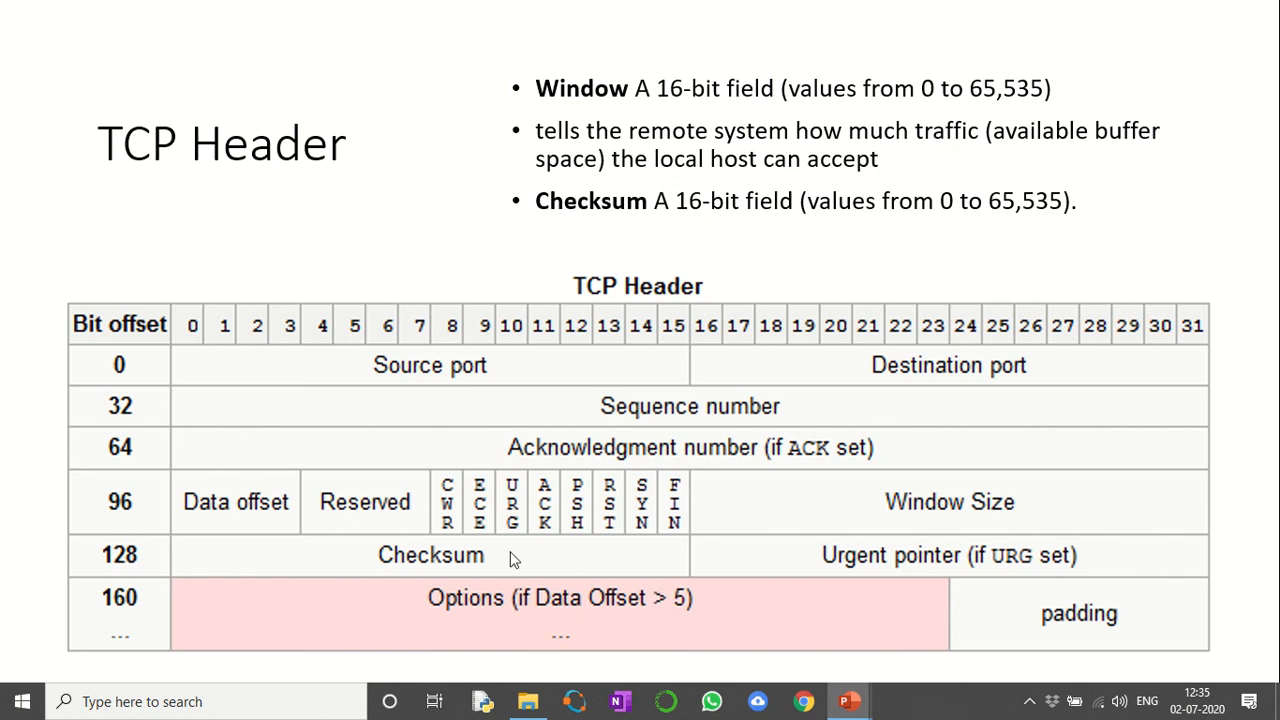
mouse_move(500, 570)
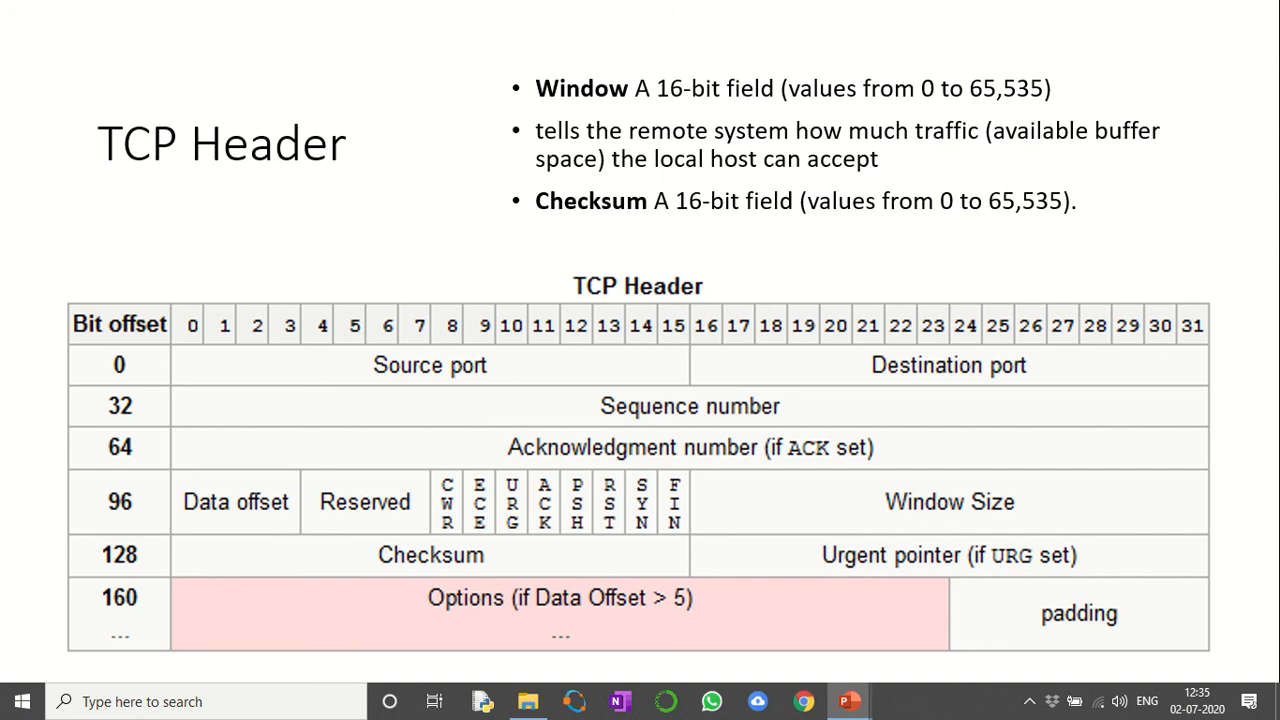
mouse_move(556, 572)
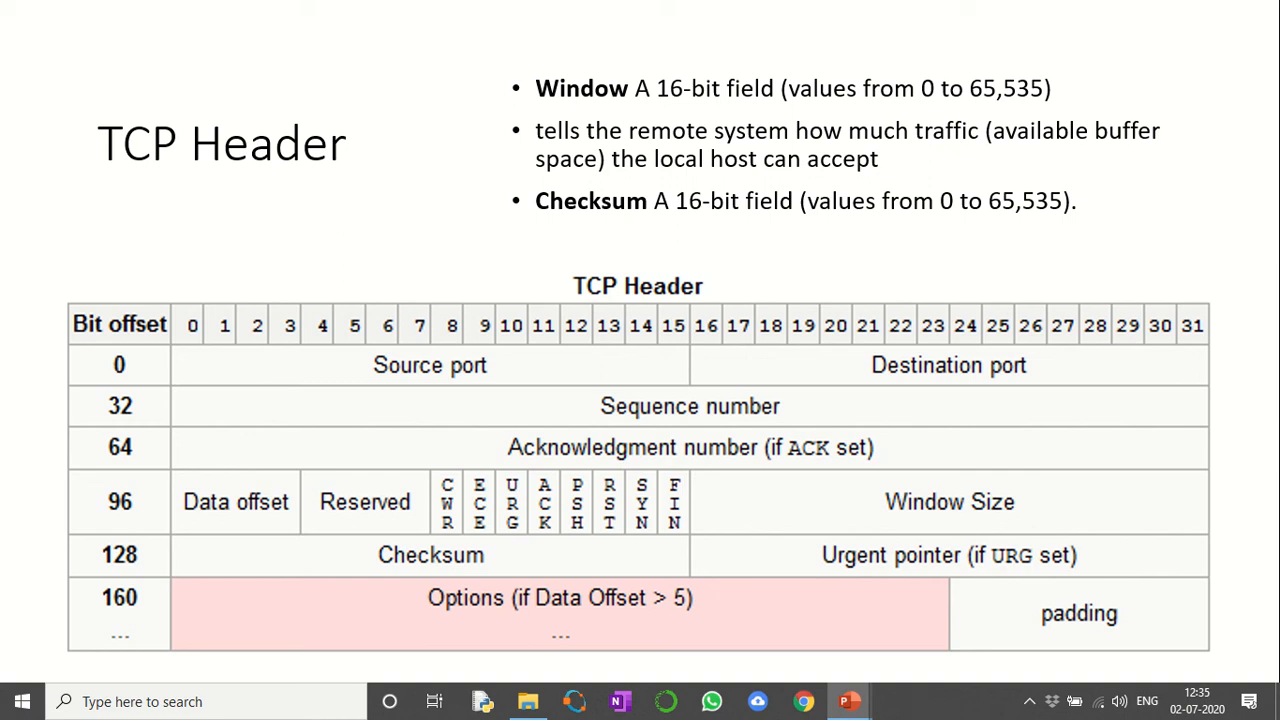
mouse_move(1036, 590)
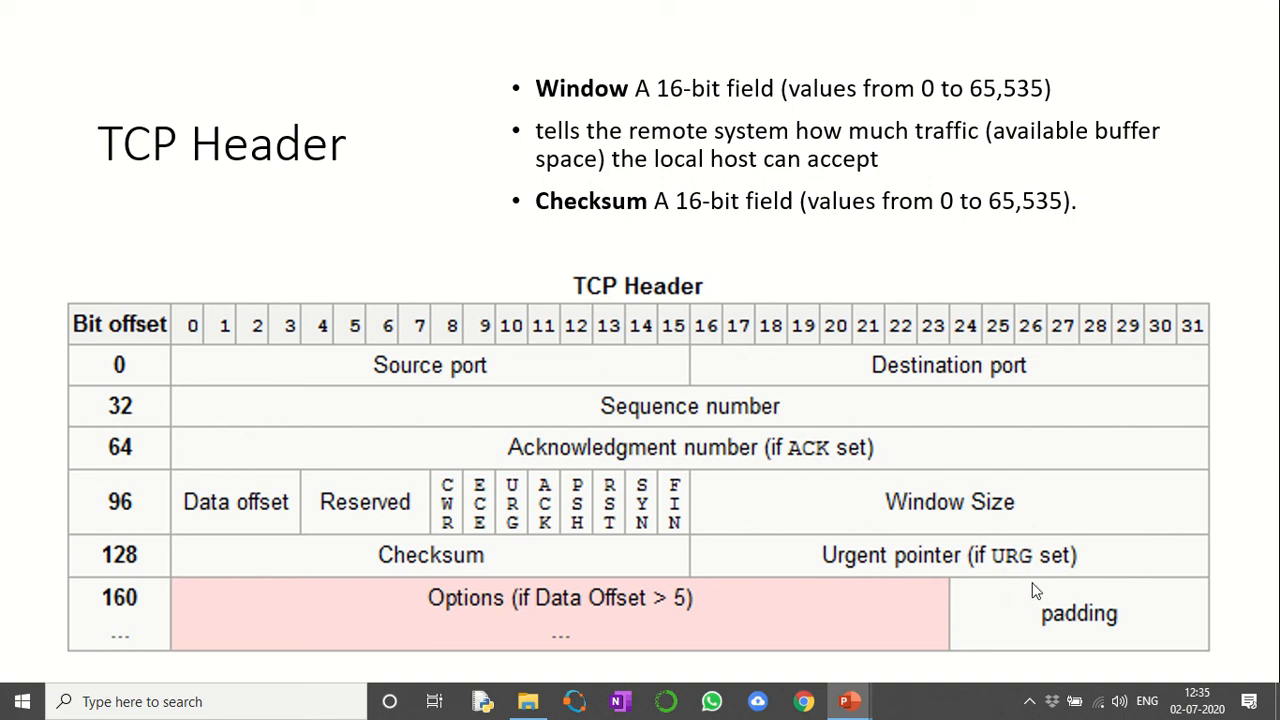
mouse_move(960, 564)
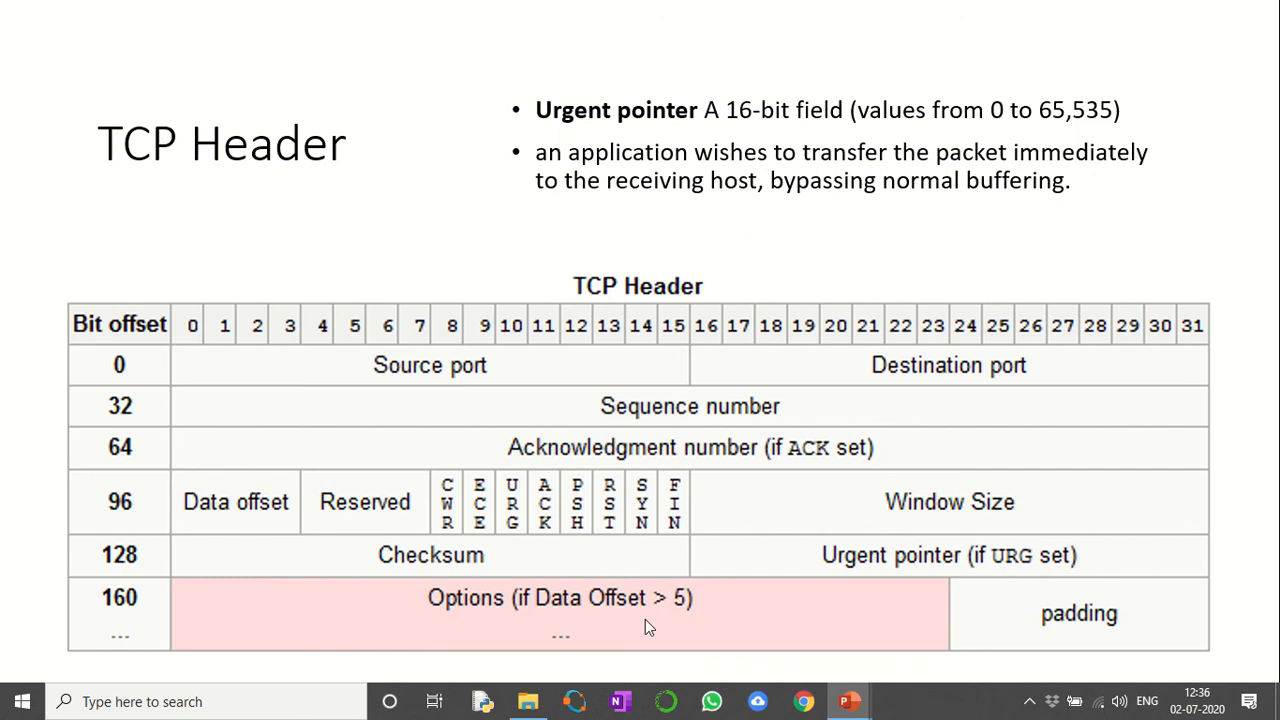
mouse_move(516, 604)
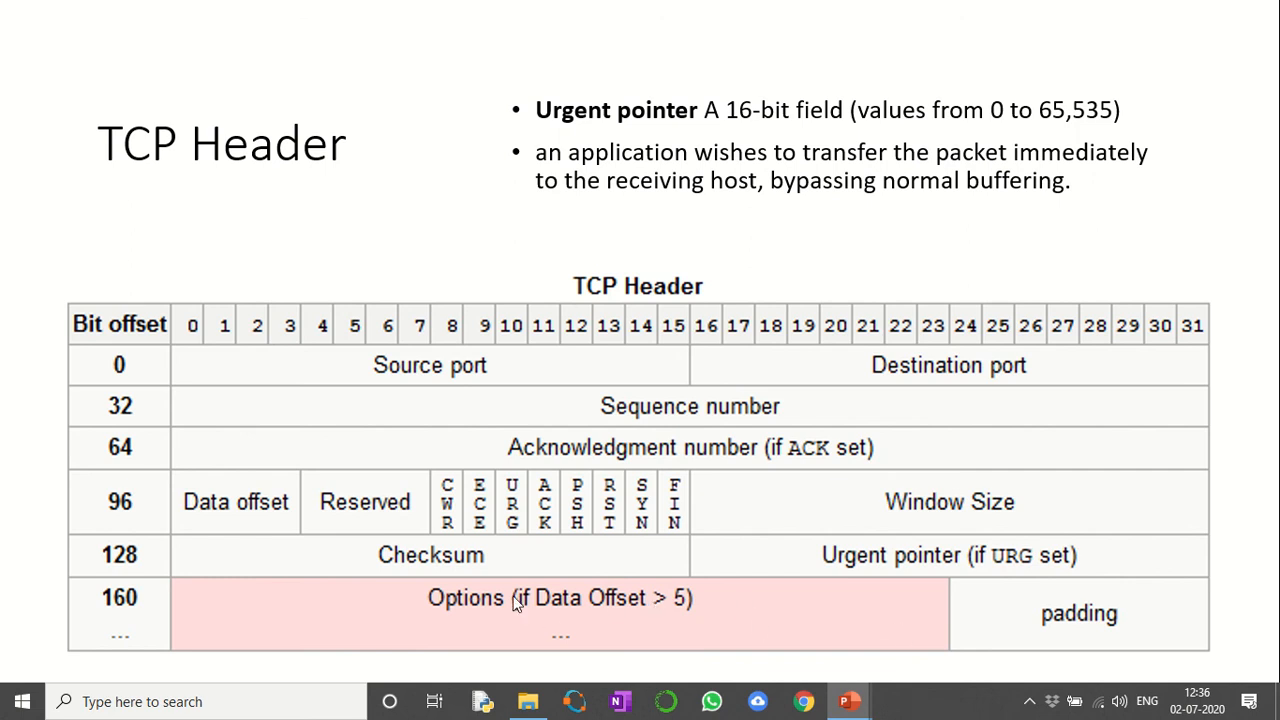
mouse_move(678, 610)
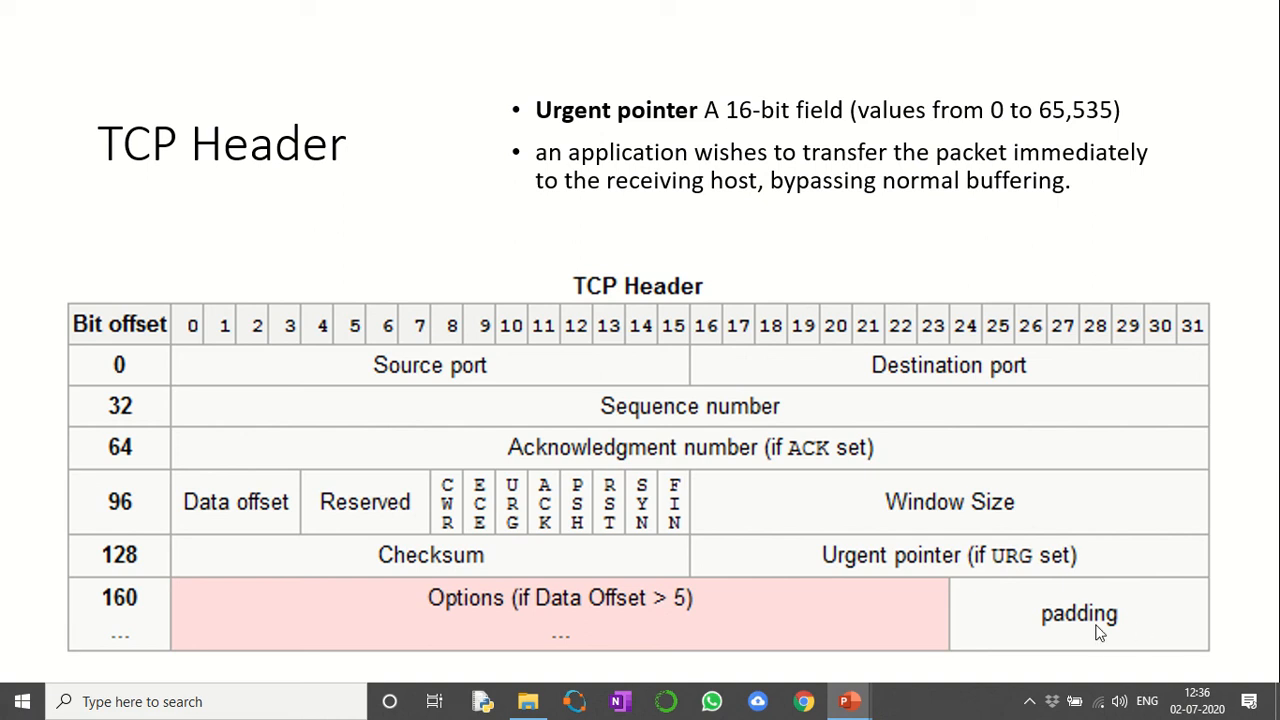
mouse_move(1080, 618)
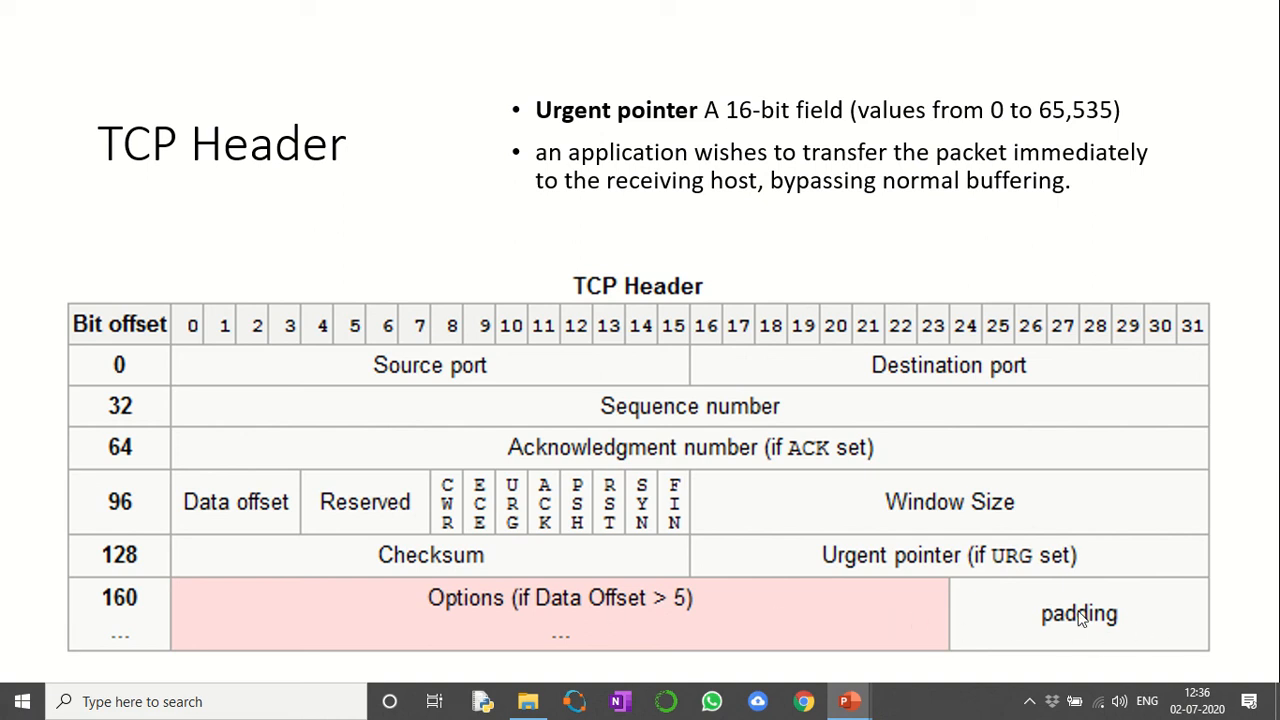
mouse_move(928, 624)
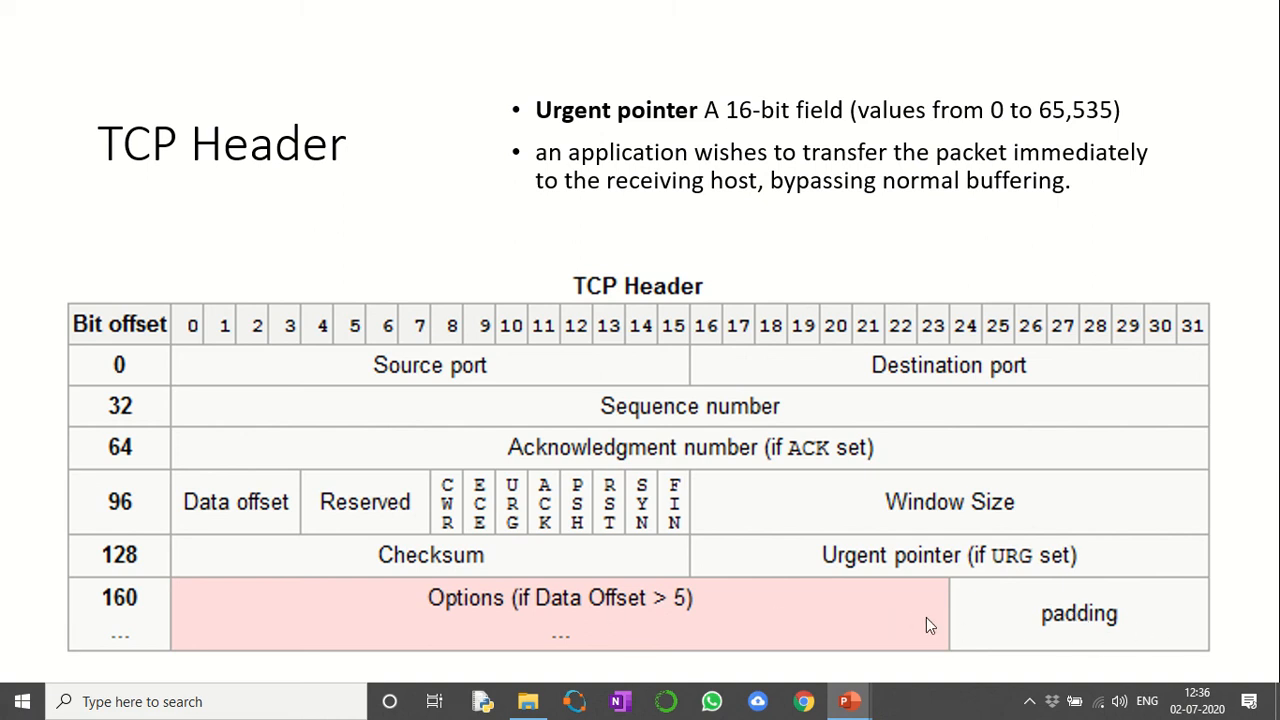